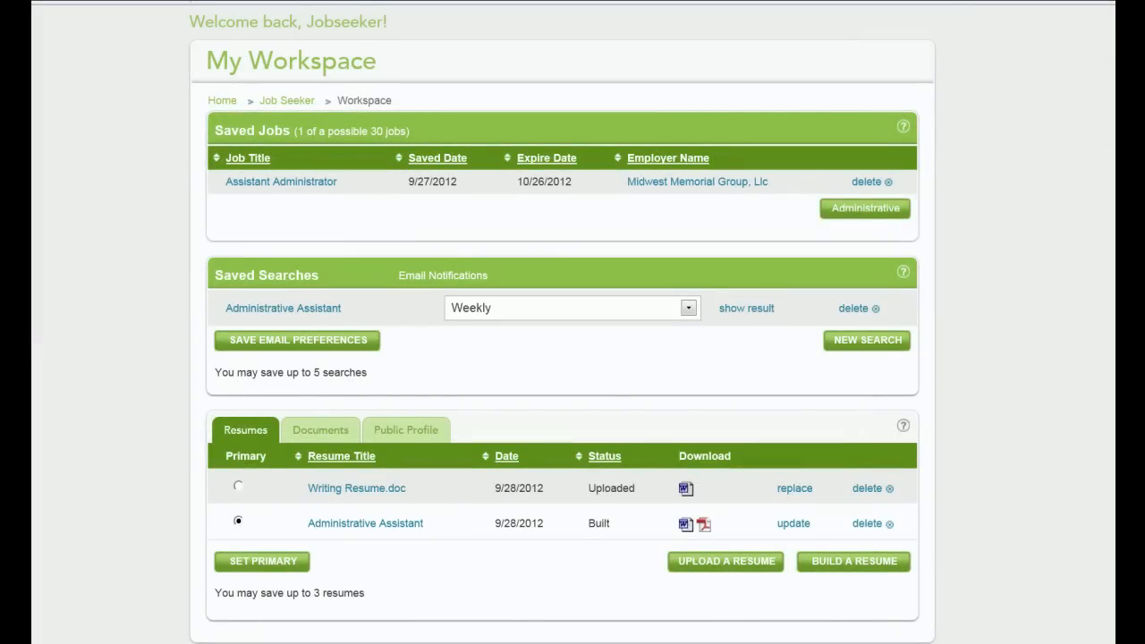
# Step: Mark Writing Resume.doc as the primary resume in the Resumes list
pyautogui.scroll(-3)
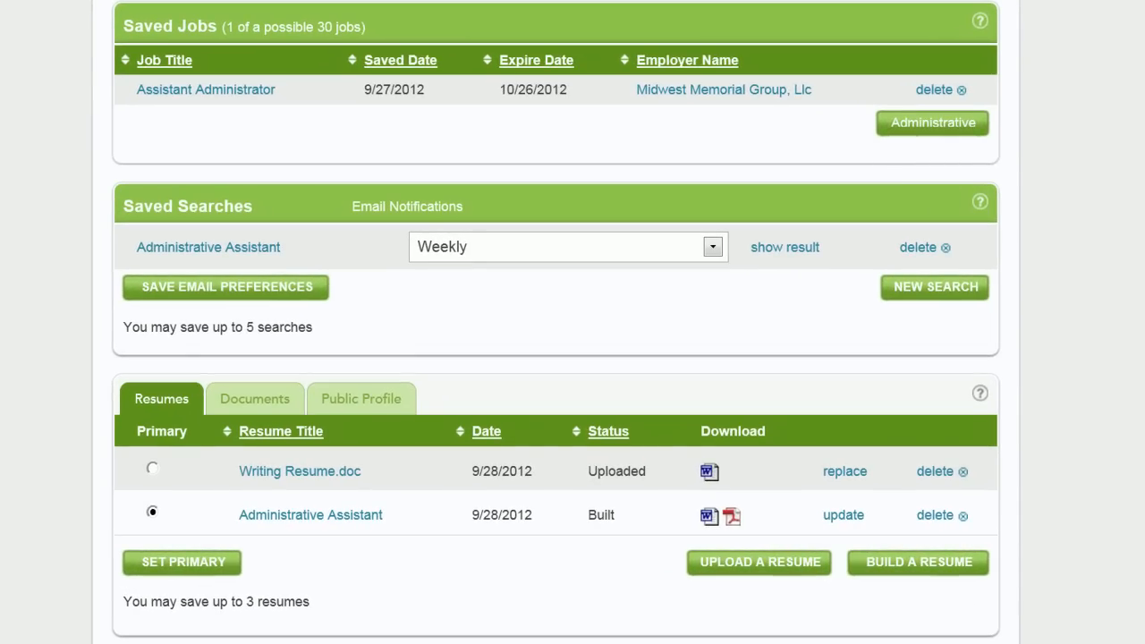
pyautogui.scroll(-3)
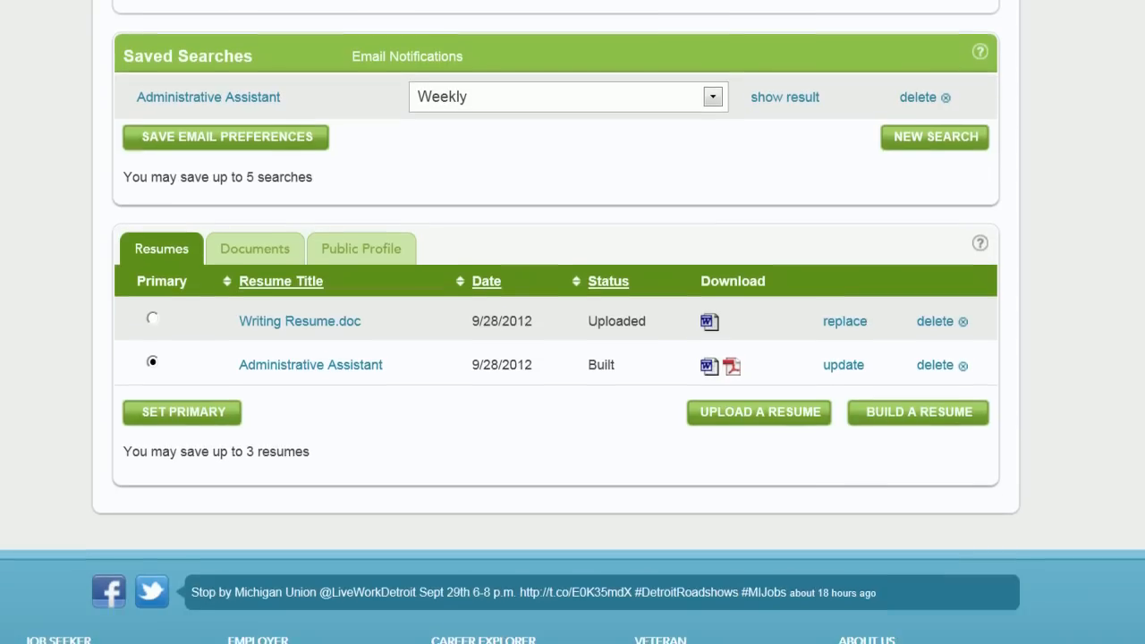
pyautogui.scroll(-3)
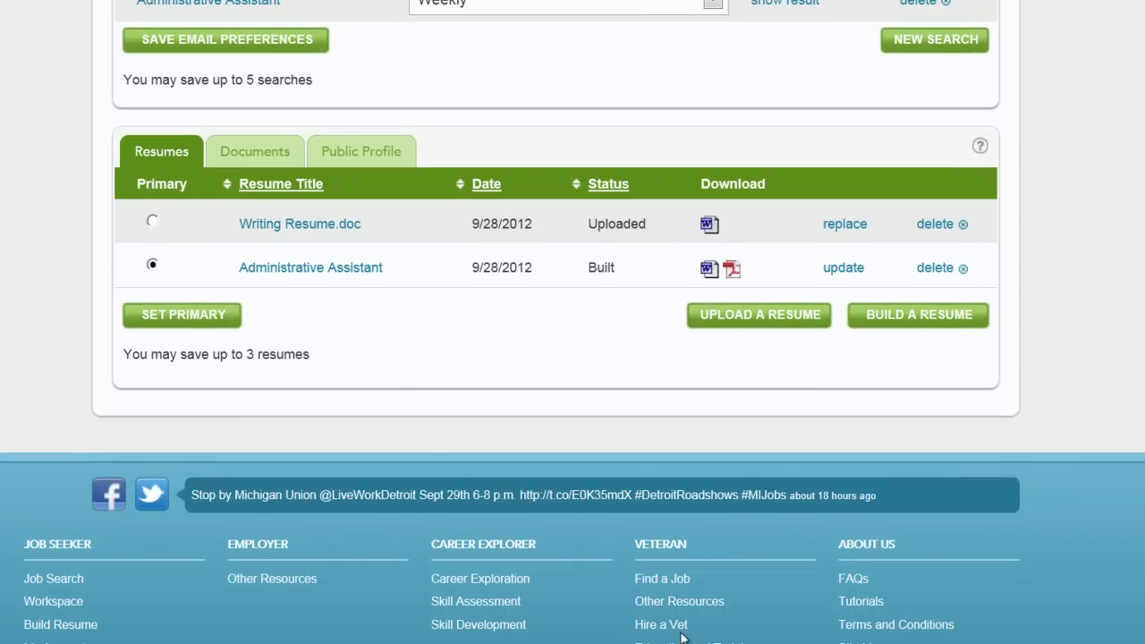
pyautogui.moveTo(386, 365)
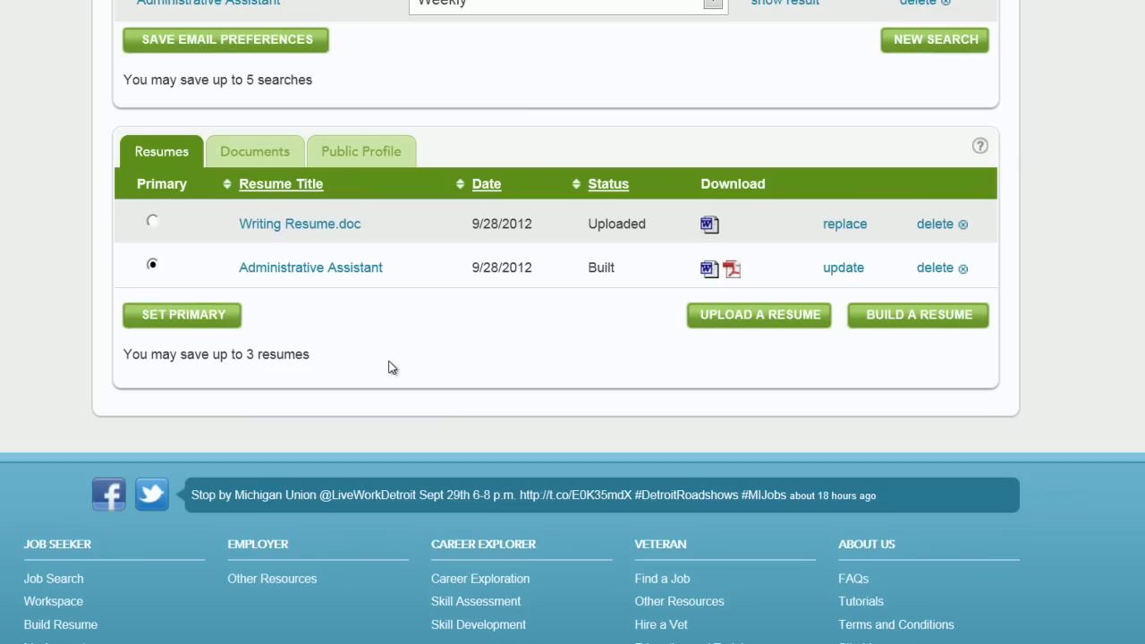
pyautogui.moveTo(190, 204)
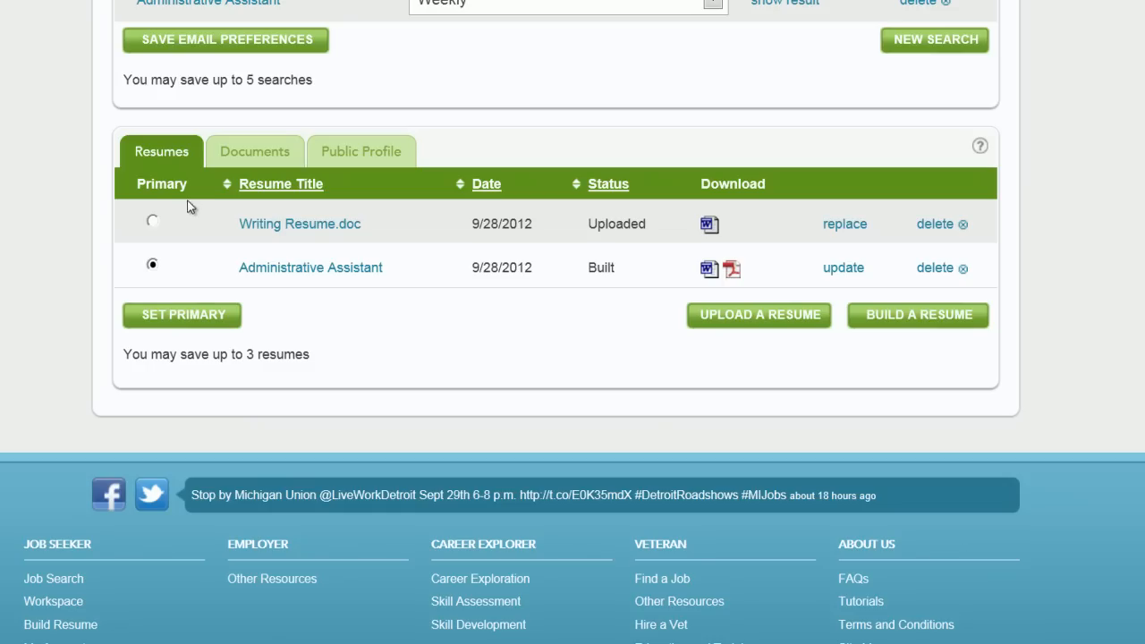
pyautogui.moveTo(197, 244)
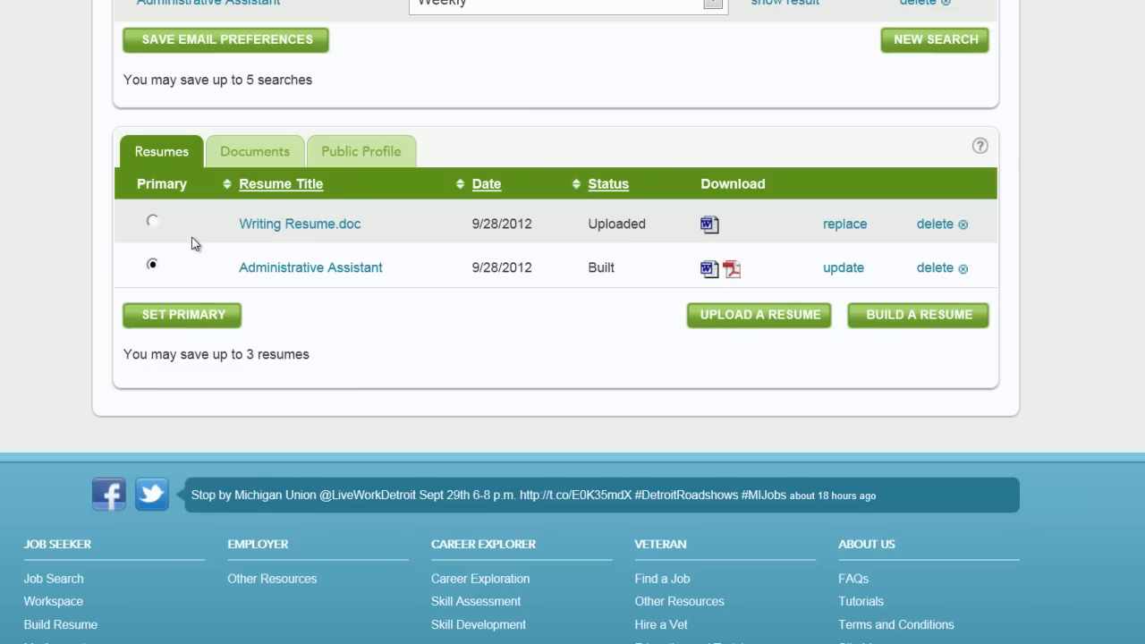
pyautogui.moveTo(153, 225)
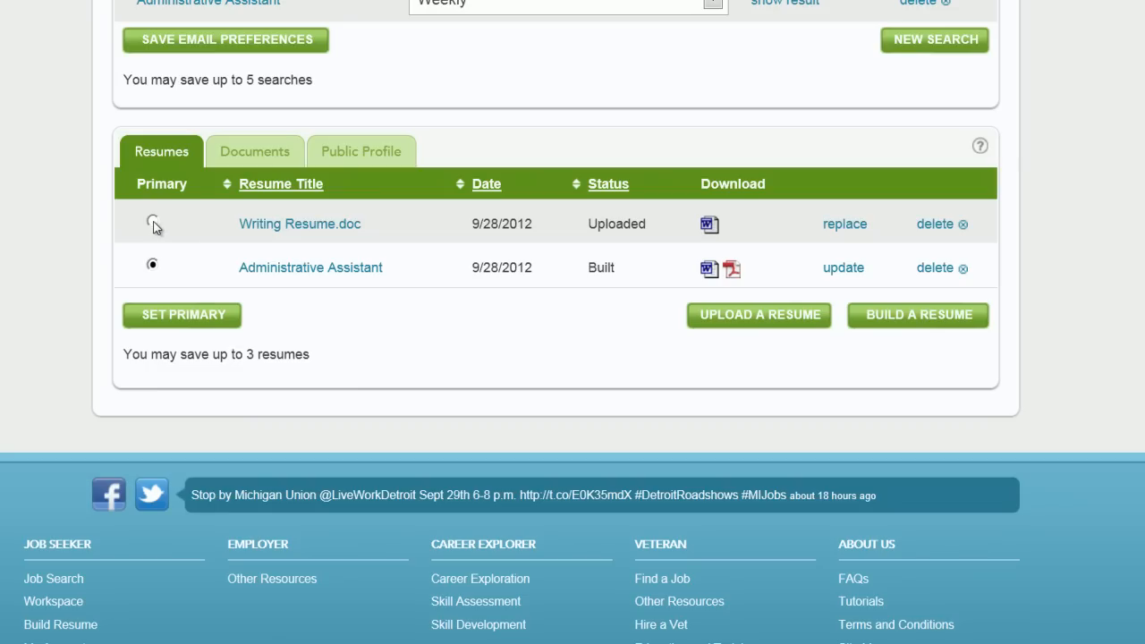
pyautogui.click(152, 222)
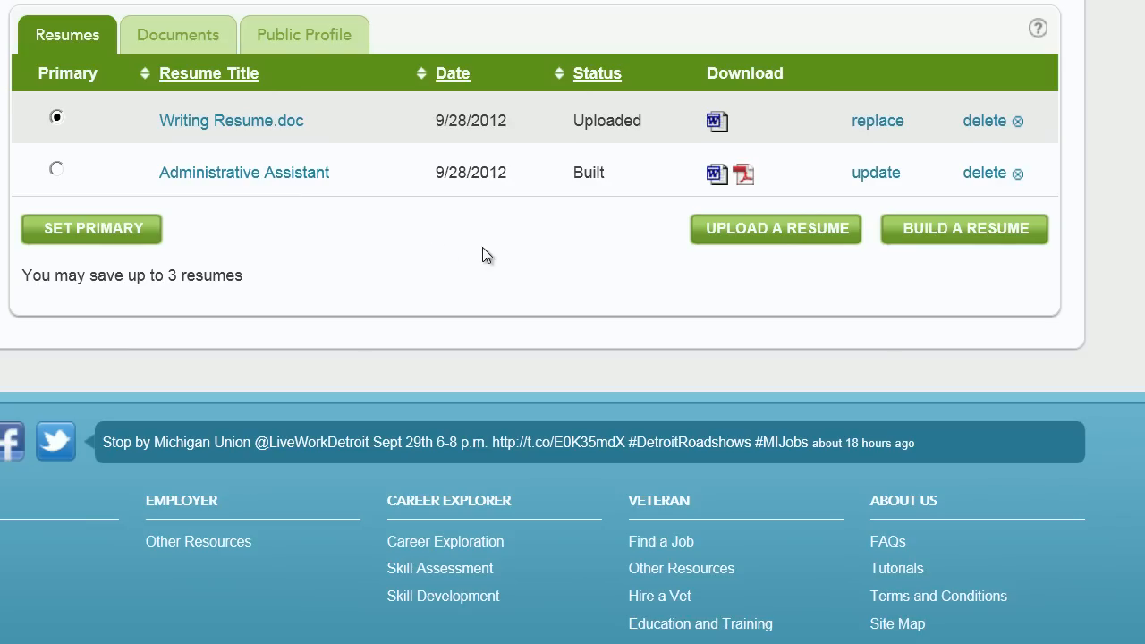
pyautogui.moveTo(716, 242)
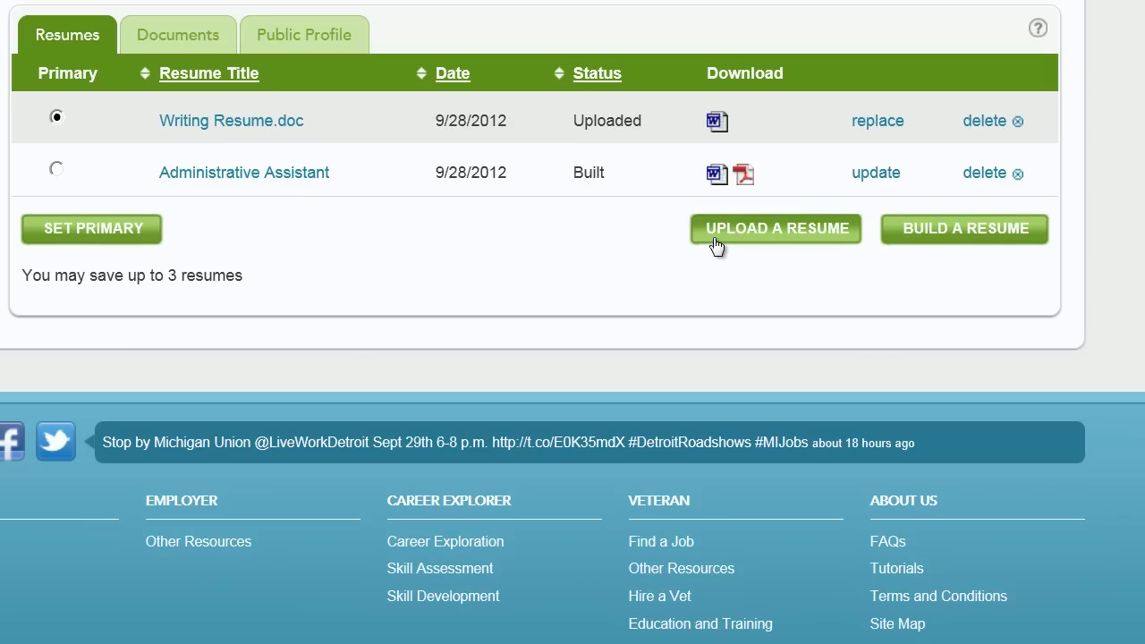
# Step: Upload an existing resume file from the Word data folder and submit it
pyautogui.click(777, 229)
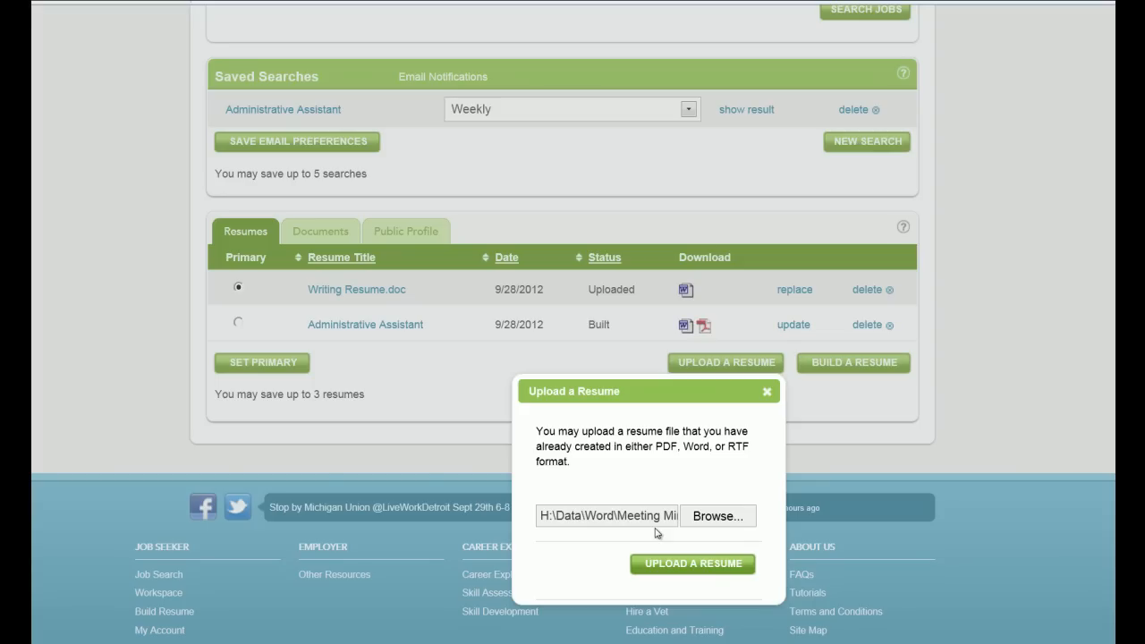
pyautogui.moveTo(693, 566)
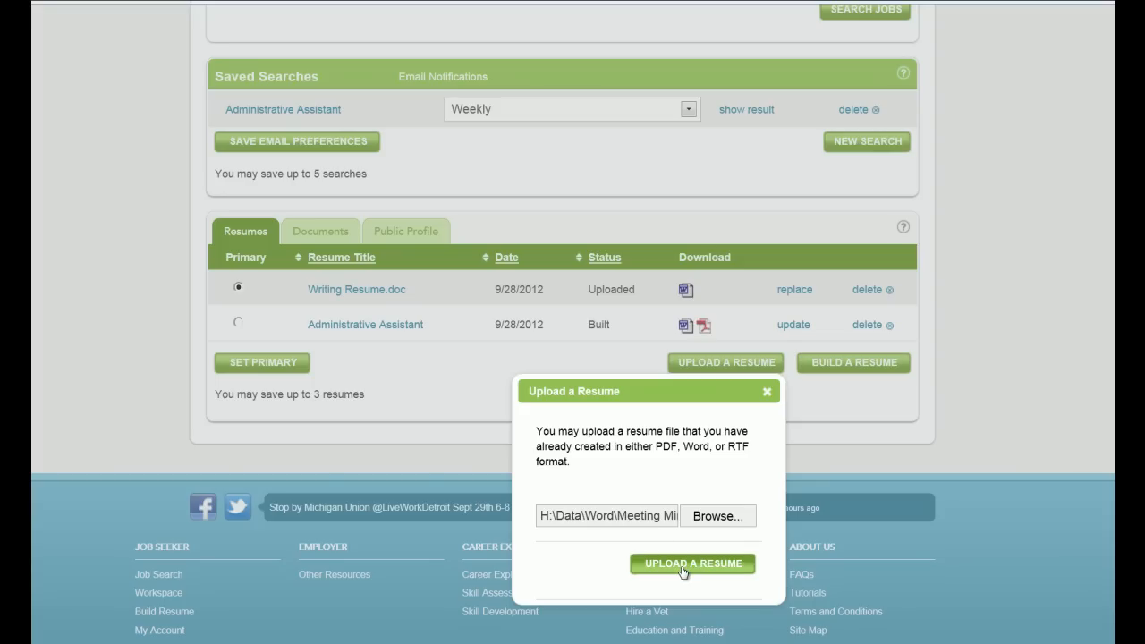
pyautogui.click(693, 564)
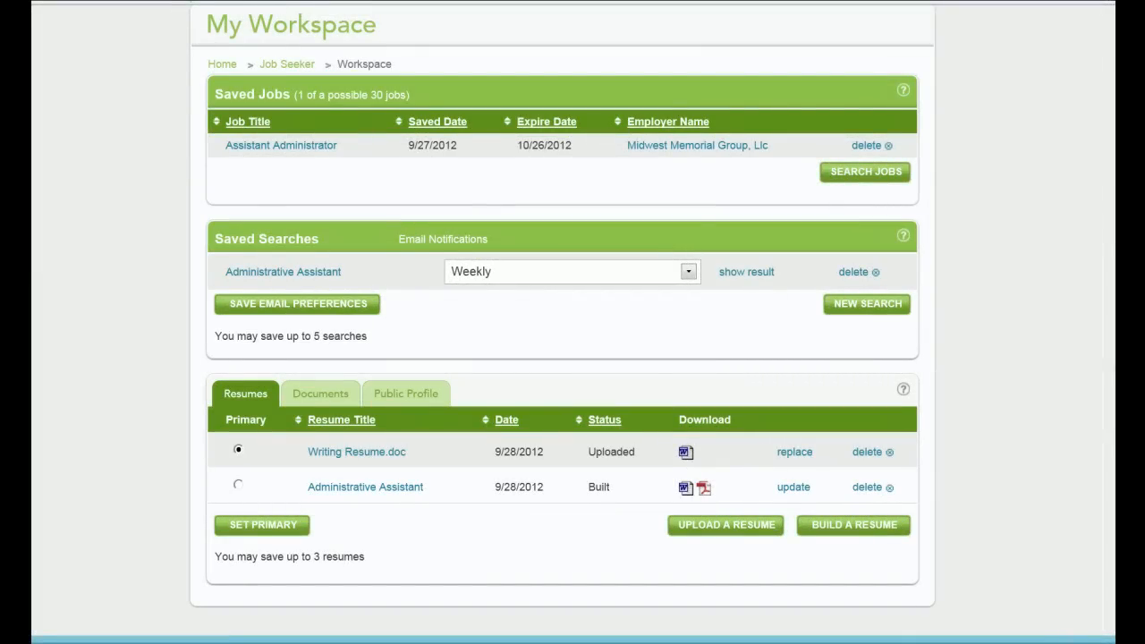
pyautogui.scroll(-3)
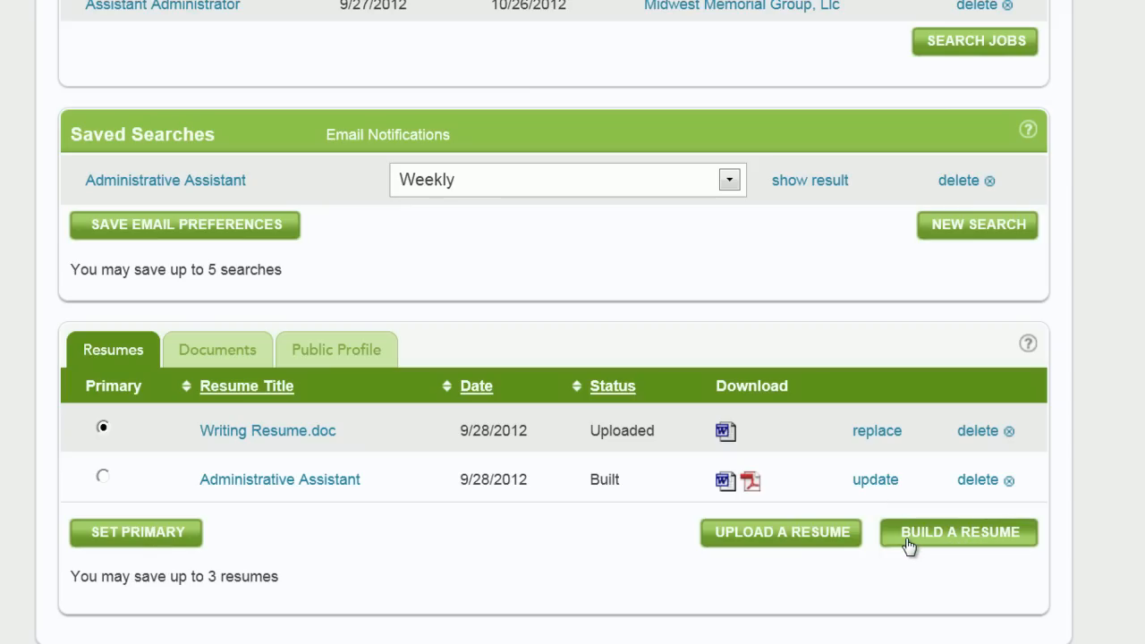
# Step: Start building a new resume from the Resumes tab
pyautogui.click(959, 533)
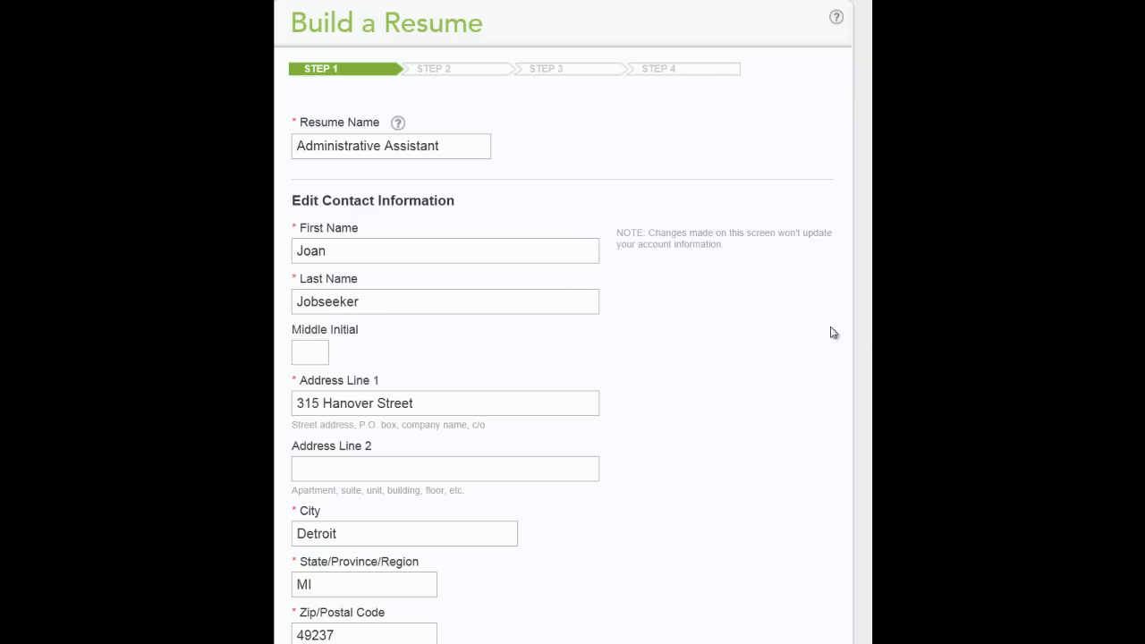
pyautogui.moveTo(508, 165)
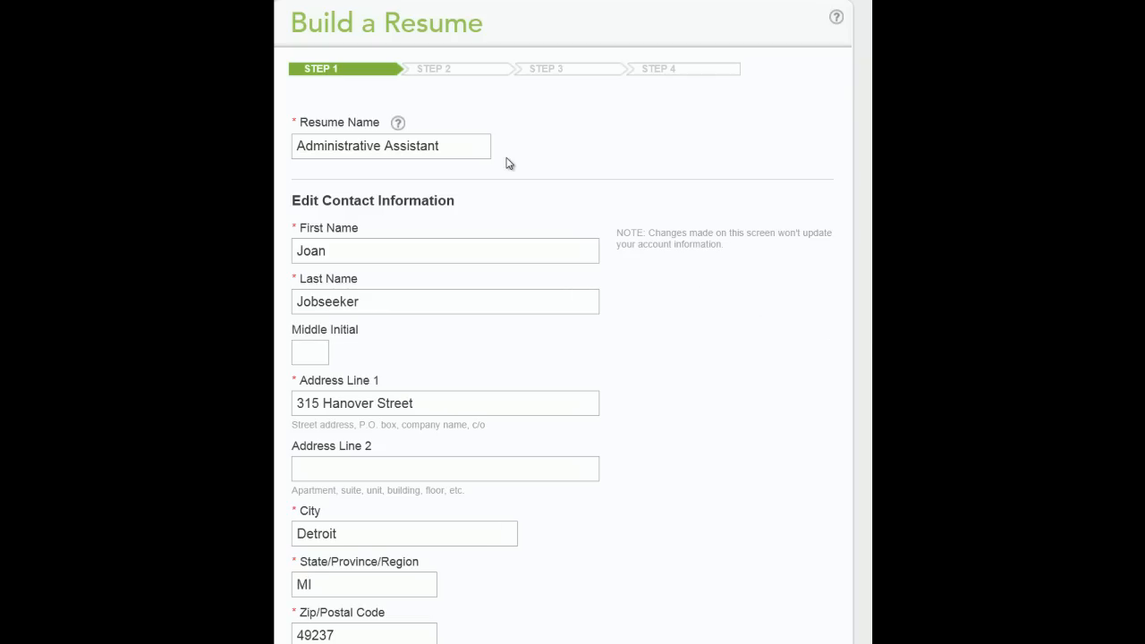
pyautogui.moveTo(623, 270)
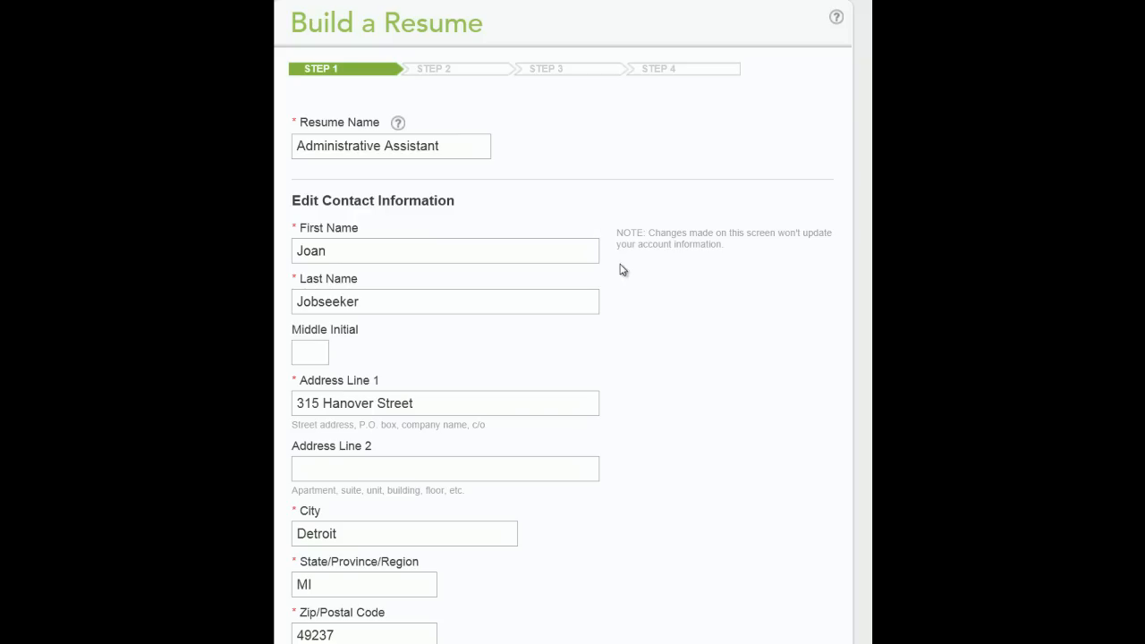
pyautogui.moveTo(651, 383)
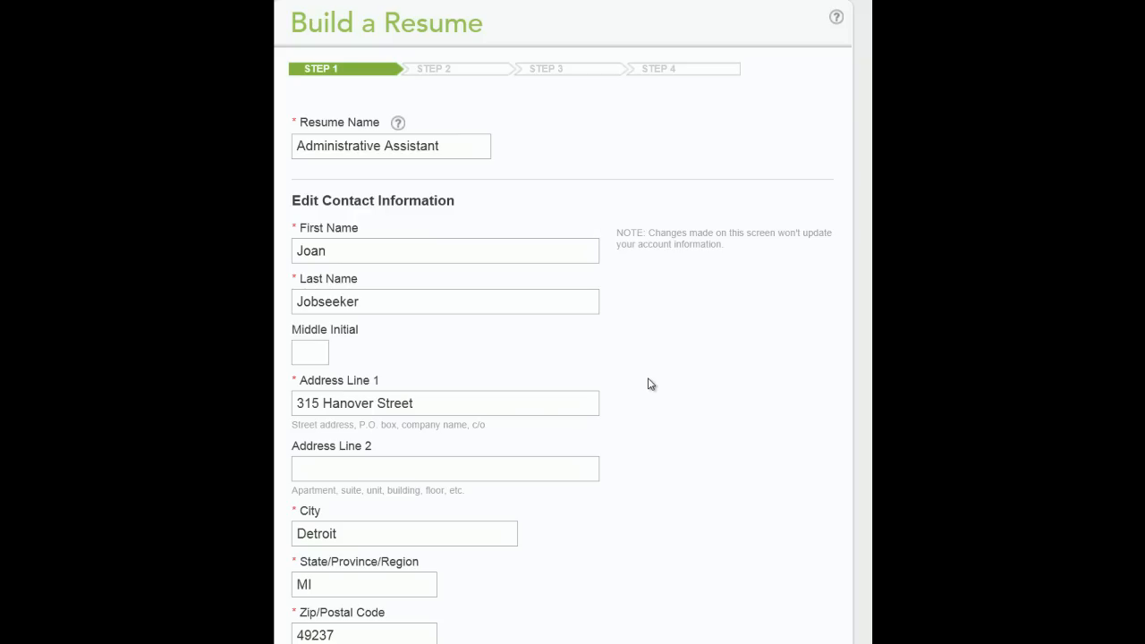
pyautogui.moveTo(707, 418)
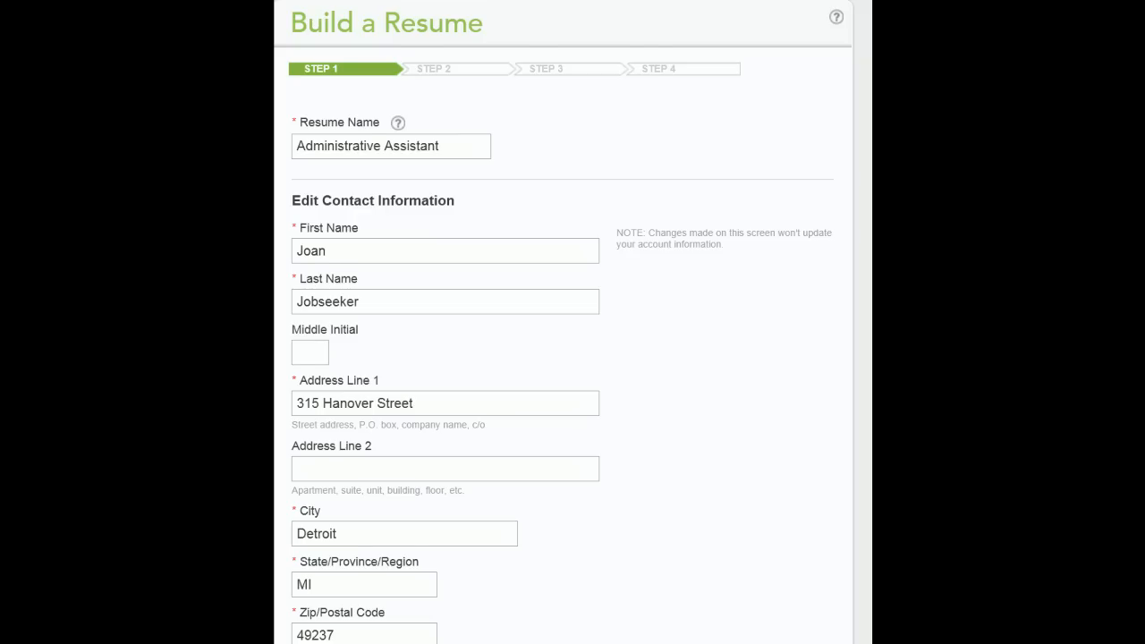
# Step: Keep the Chronological resume type and continue to step 2 of the builder
pyautogui.scroll(-3)
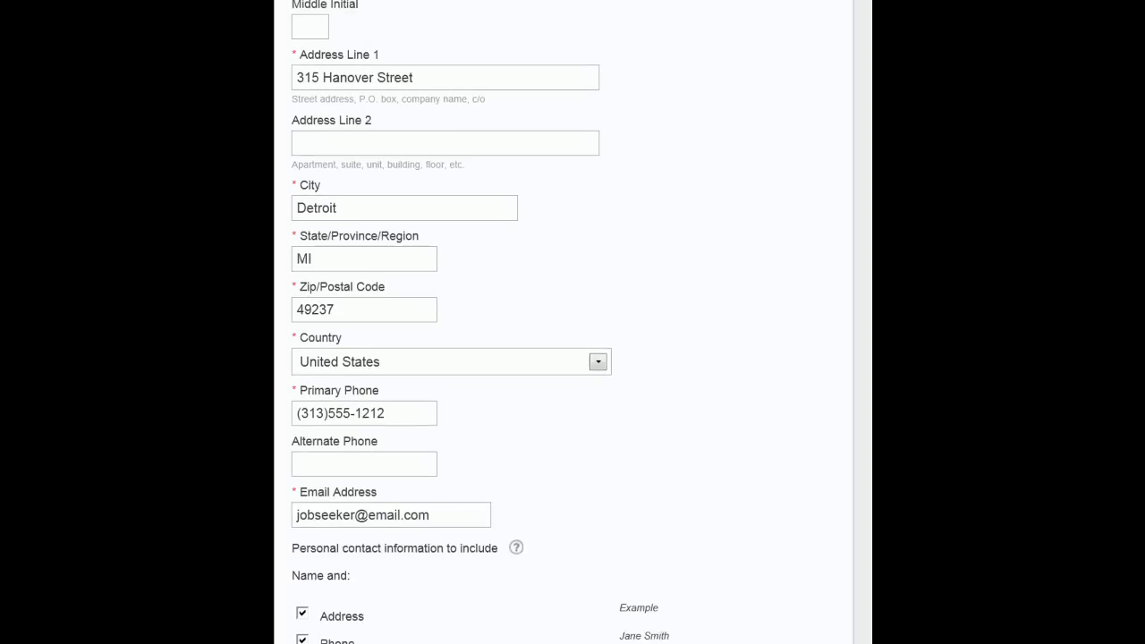
pyautogui.scroll(-3)
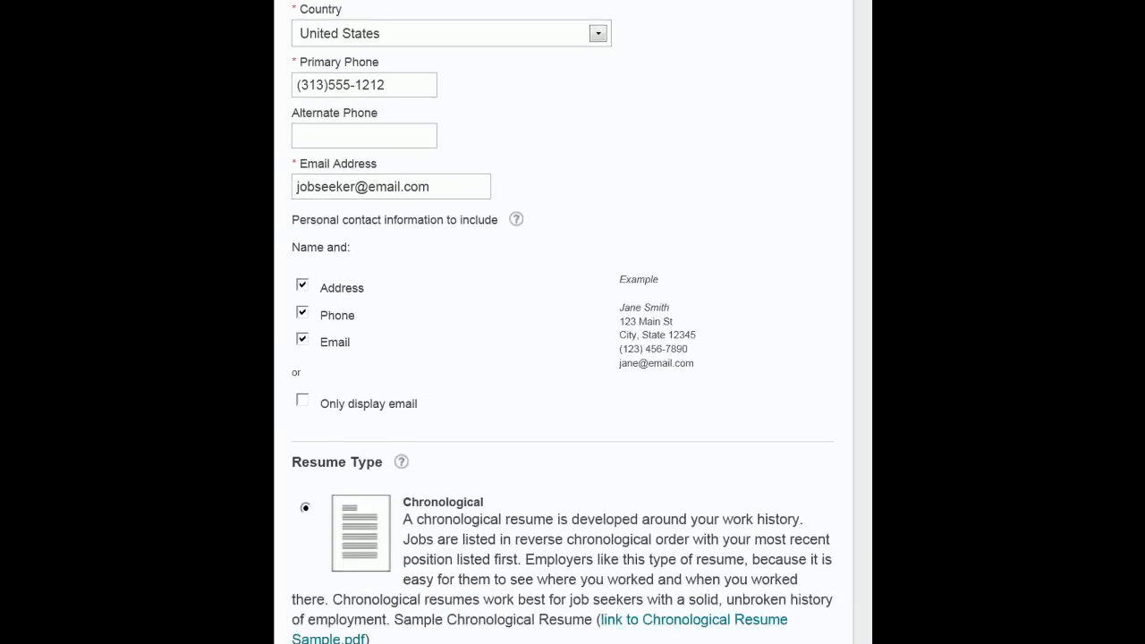
pyautogui.scroll(-3)
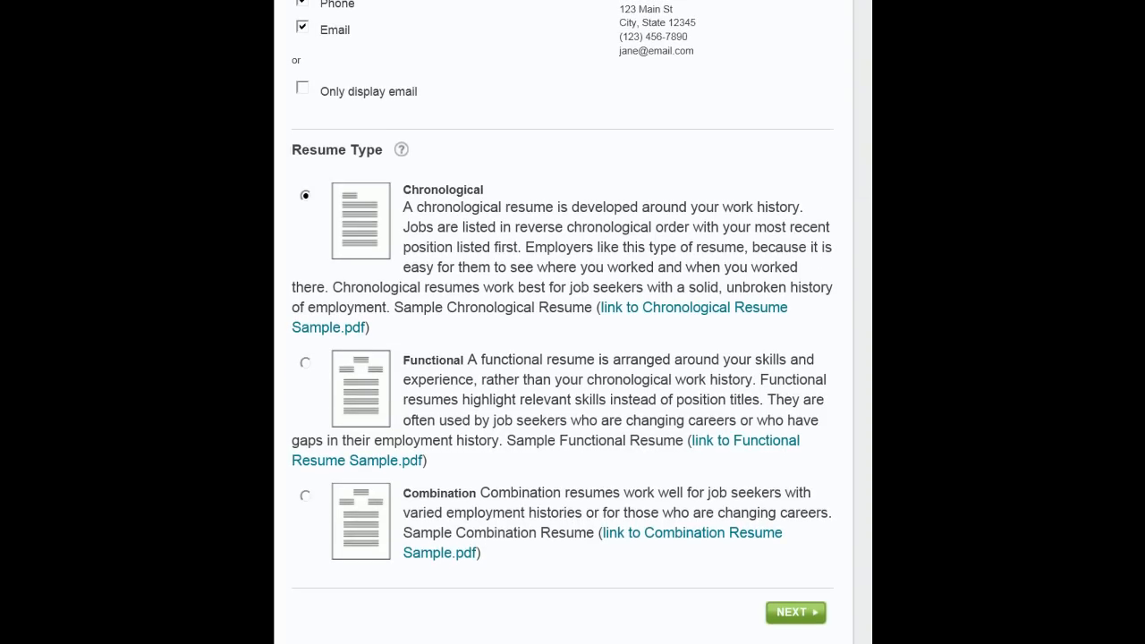
pyautogui.moveTo(827, 311)
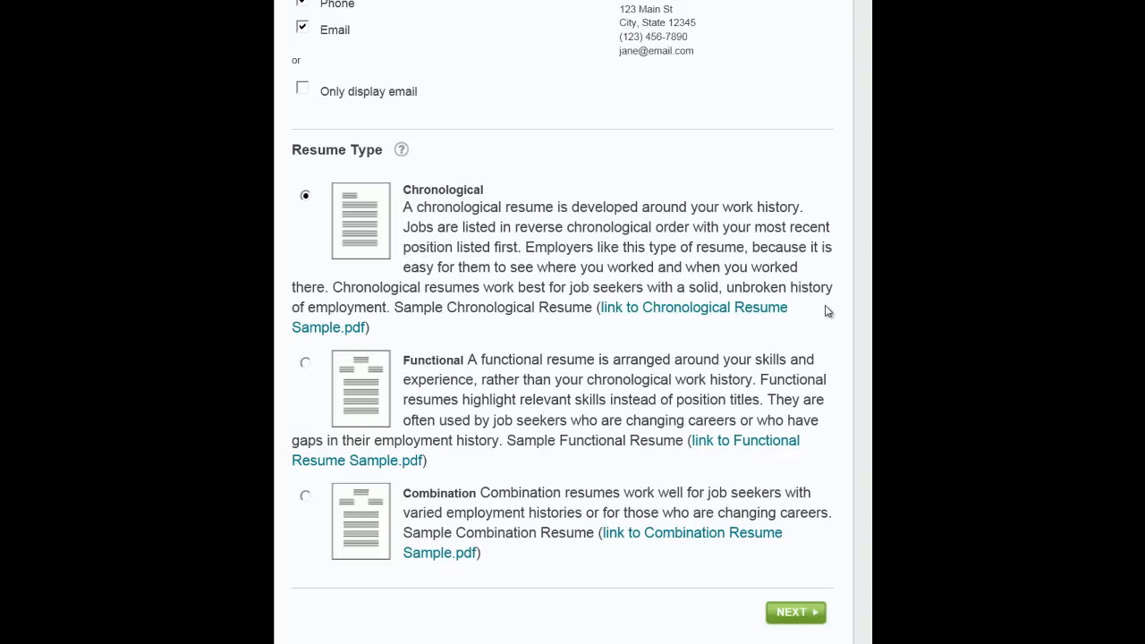
pyautogui.click(795, 612)
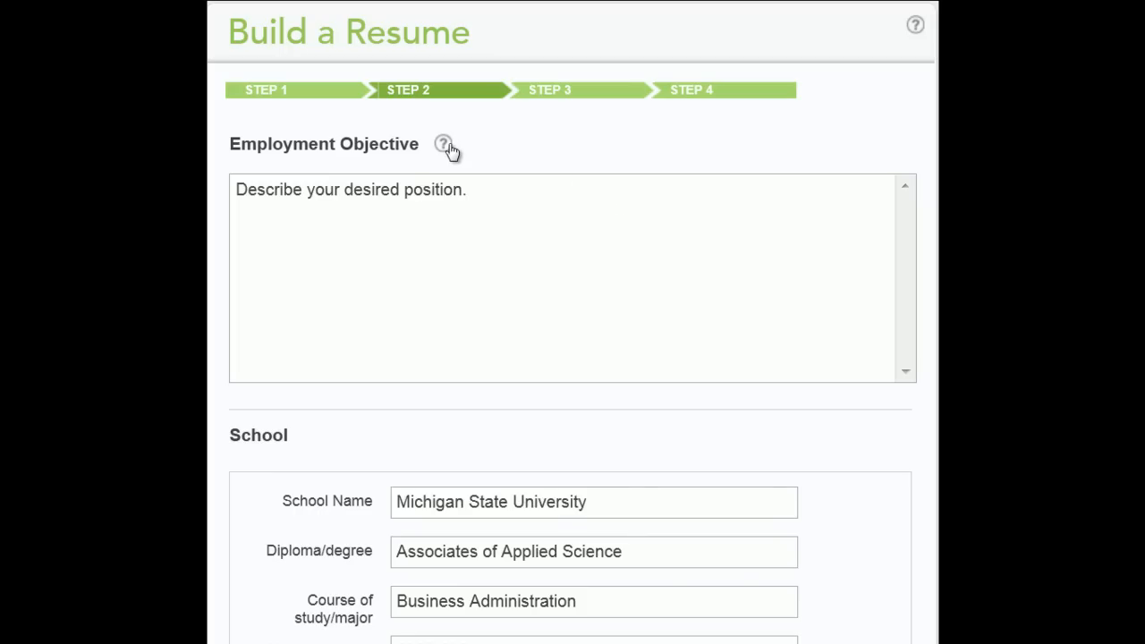
# Step: Enter the objective 'An entry-level position in advertising or public relations requiring excellent writing...' after viewing its guidance
pyautogui.click(444, 143)
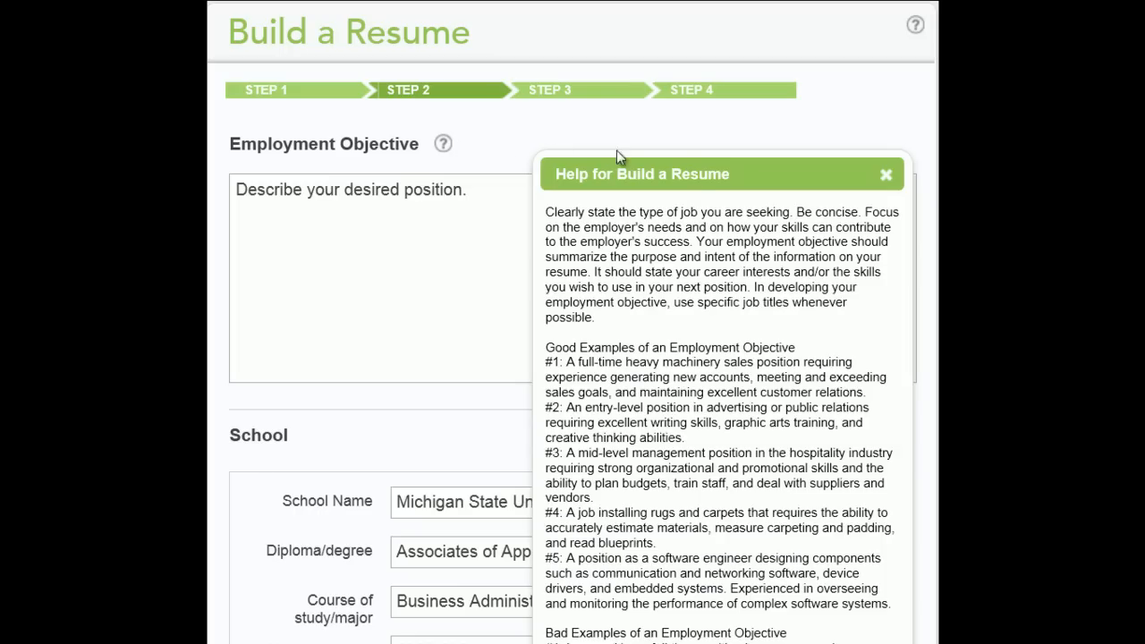
pyautogui.moveTo(756, 204)
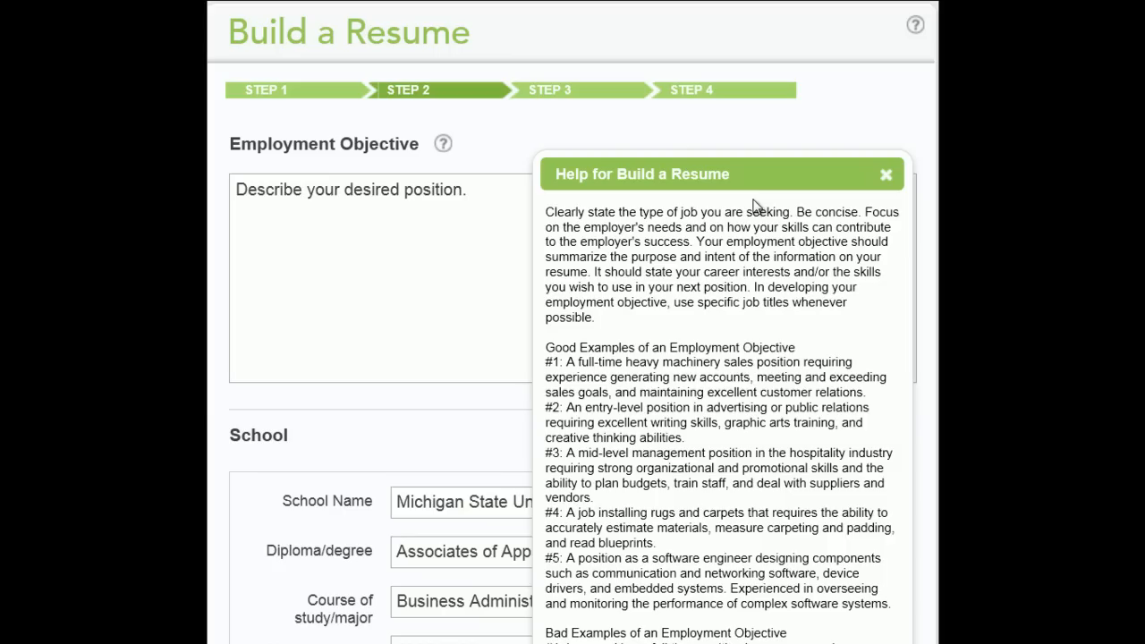
pyautogui.moveTo(888, 174)
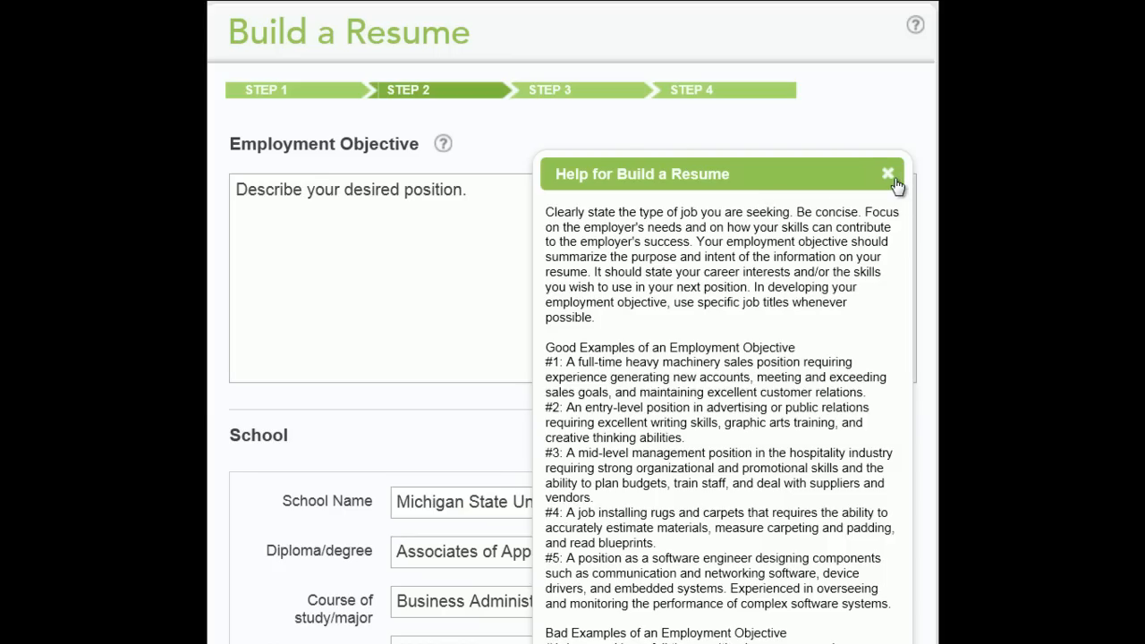
pyautogui.click(888, 173)
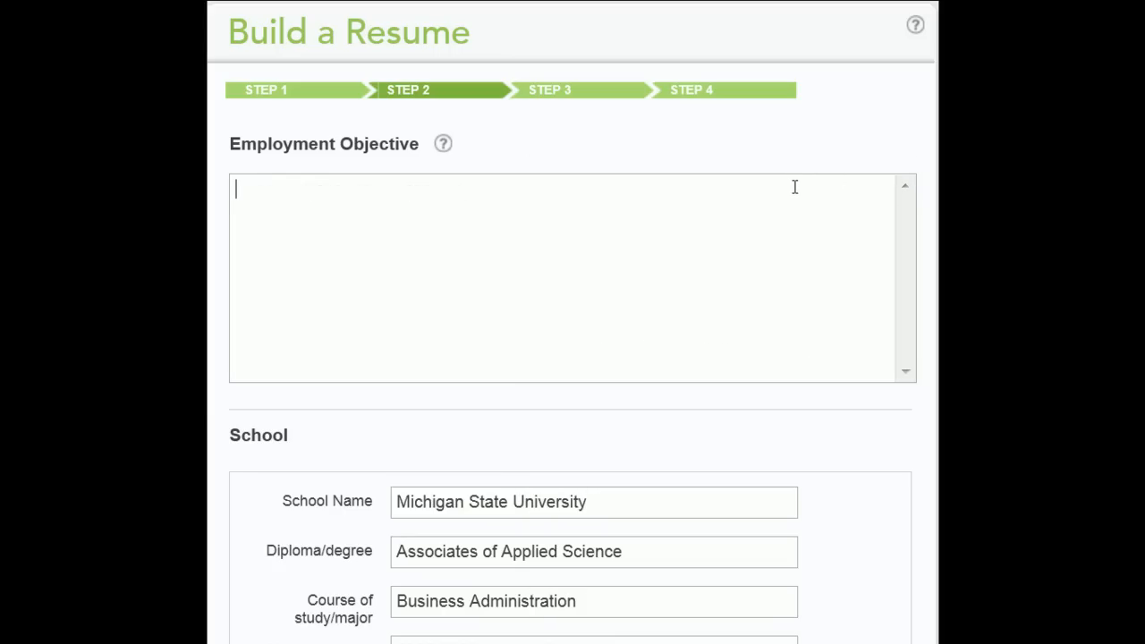
pyautogui.write('An entry-level position in advertising or public relations requiring excellent writing skills, graphic arts training, and creative thinking abilities.')
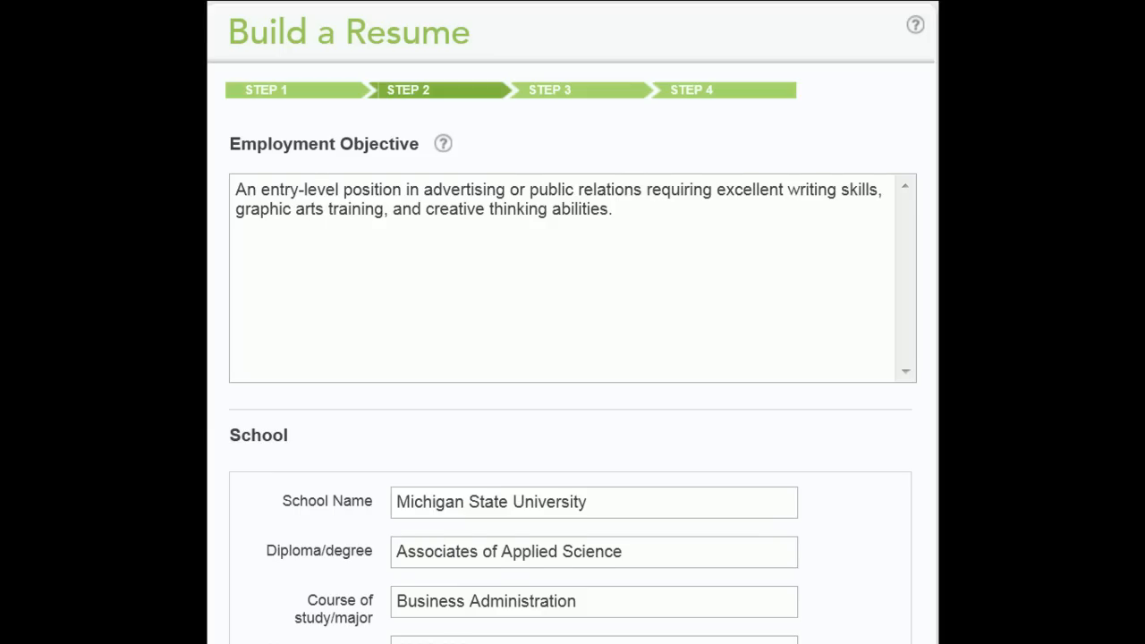
pyautogui.scroll(-3)
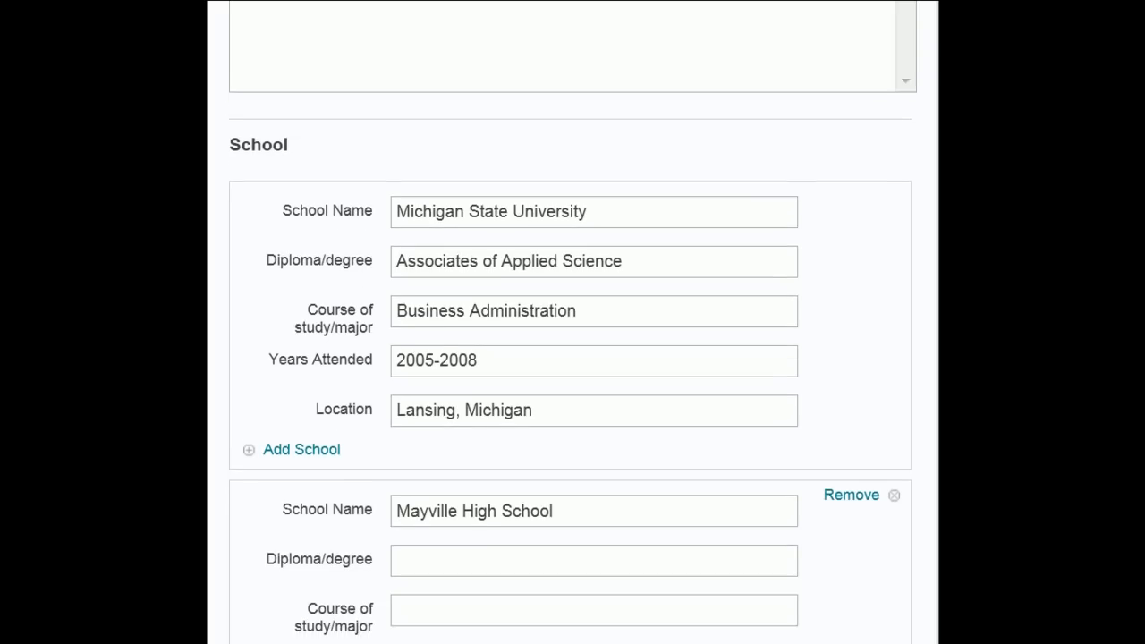
pyautogui.scroll(-3)
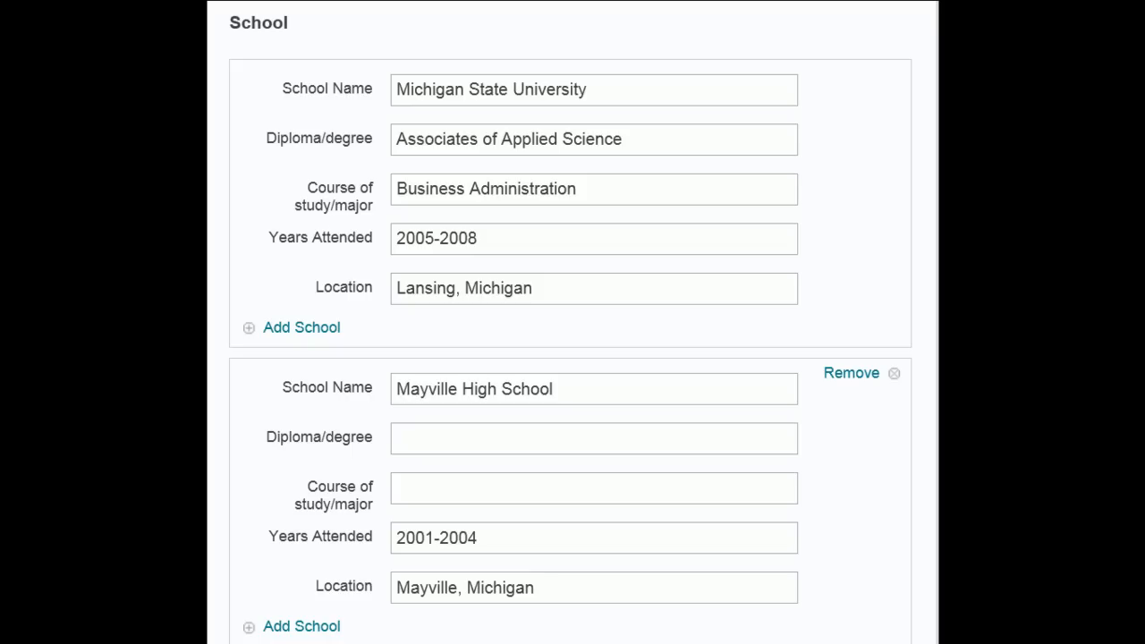
pyautogui.moveTo(894, 164)
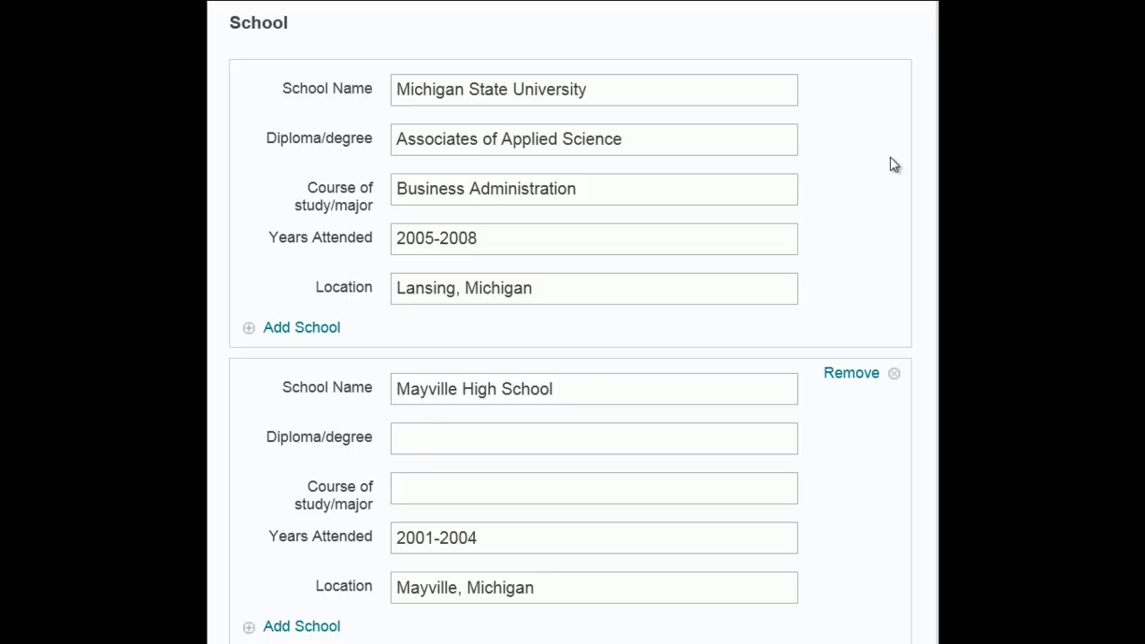
pyautogui.moveTo(883, 199)
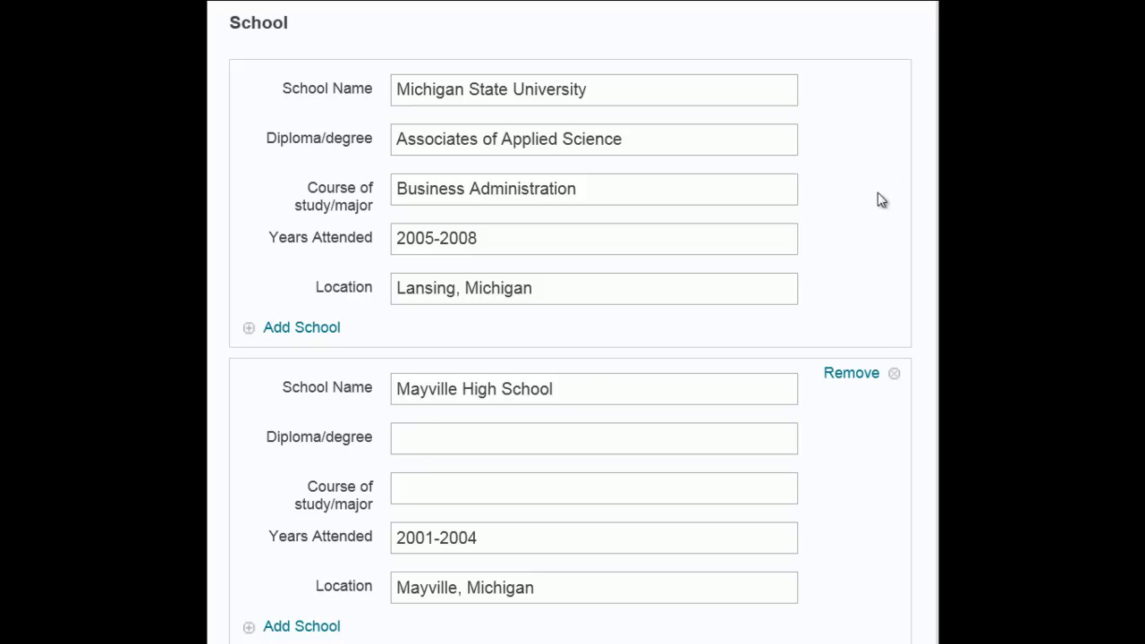
pyautogui.moveTo(300, 328)
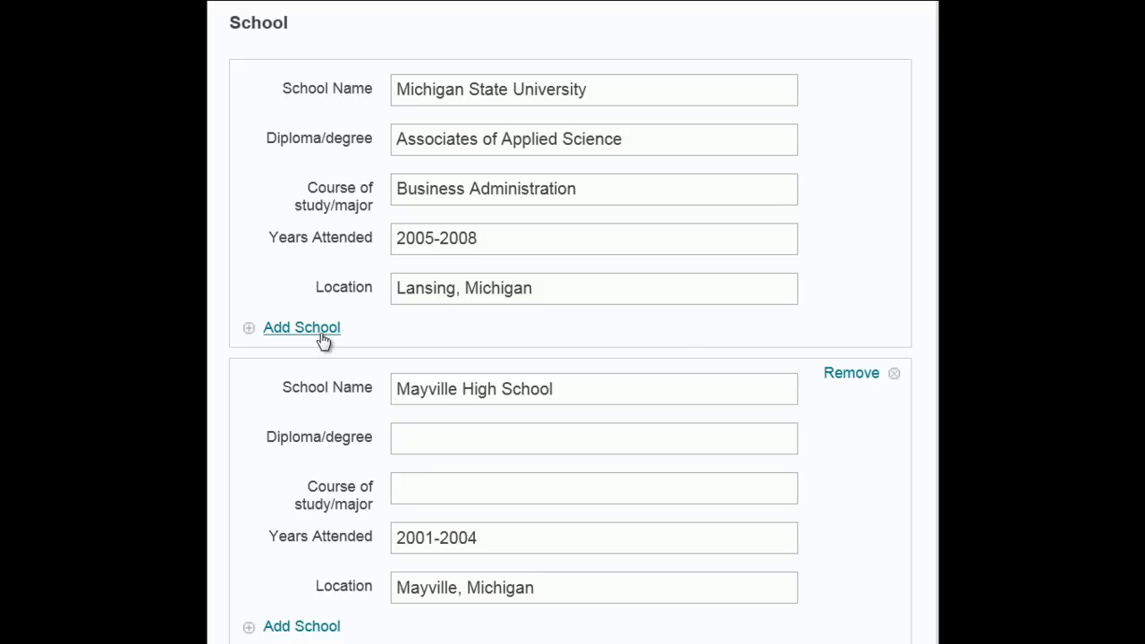
pyautogui.moveTo(601, 342)
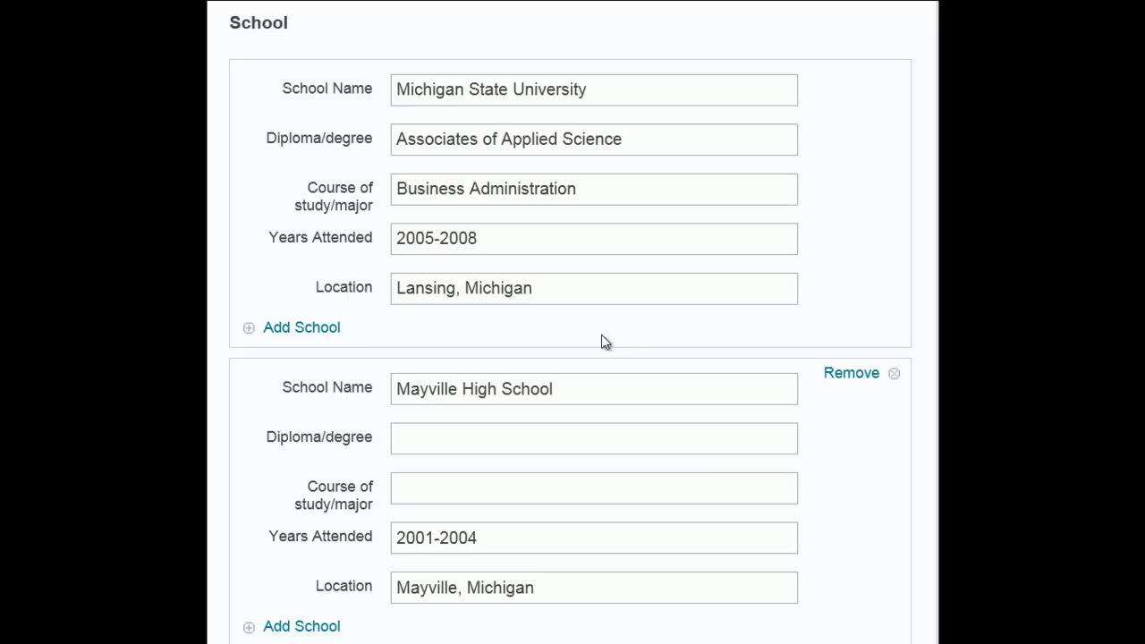
pyautogui.moveTo(605, 342)
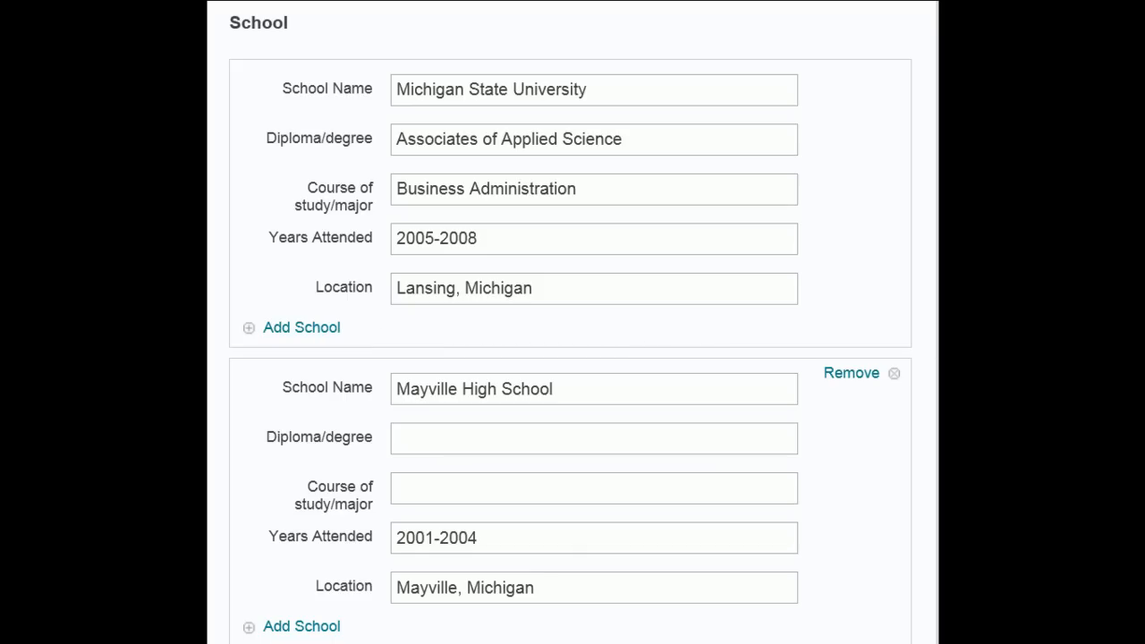
pyautogui.scroll(-3)
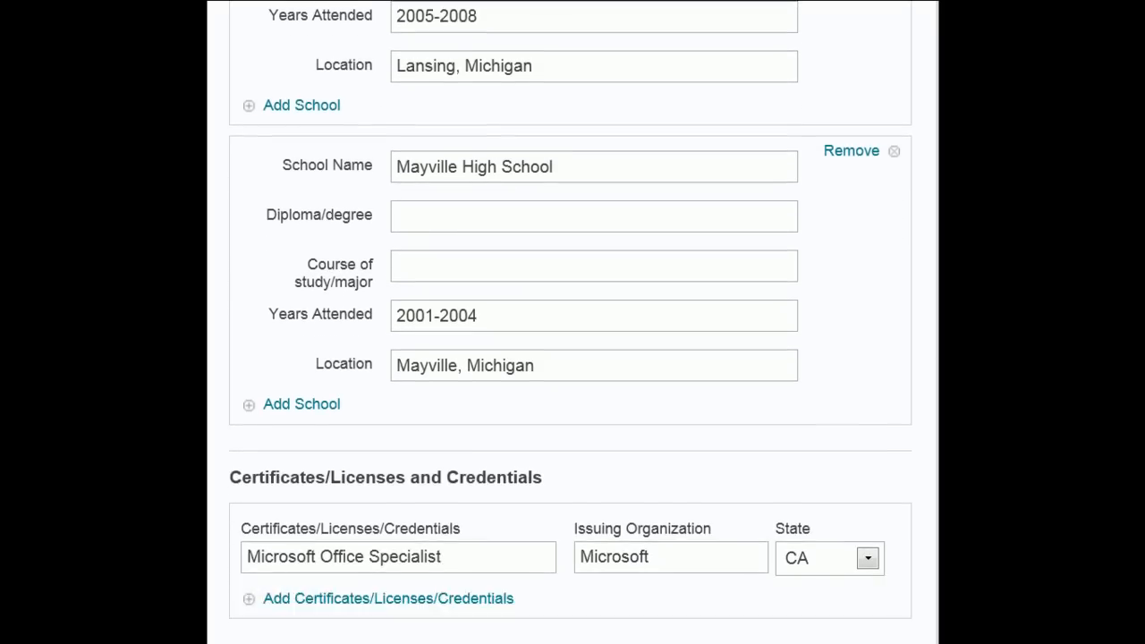
# Step: Review the Certificates section and the Spell Check and Save & Preview buttons
pyautogui.scroll(-3)
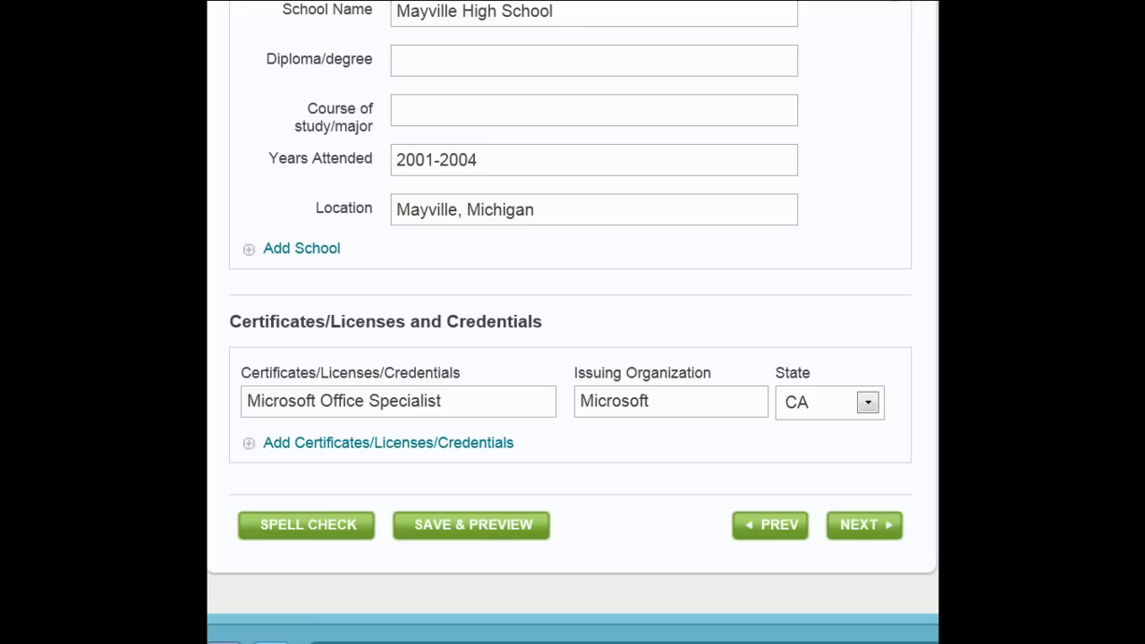
pyautogui.moveTo(912, 444)
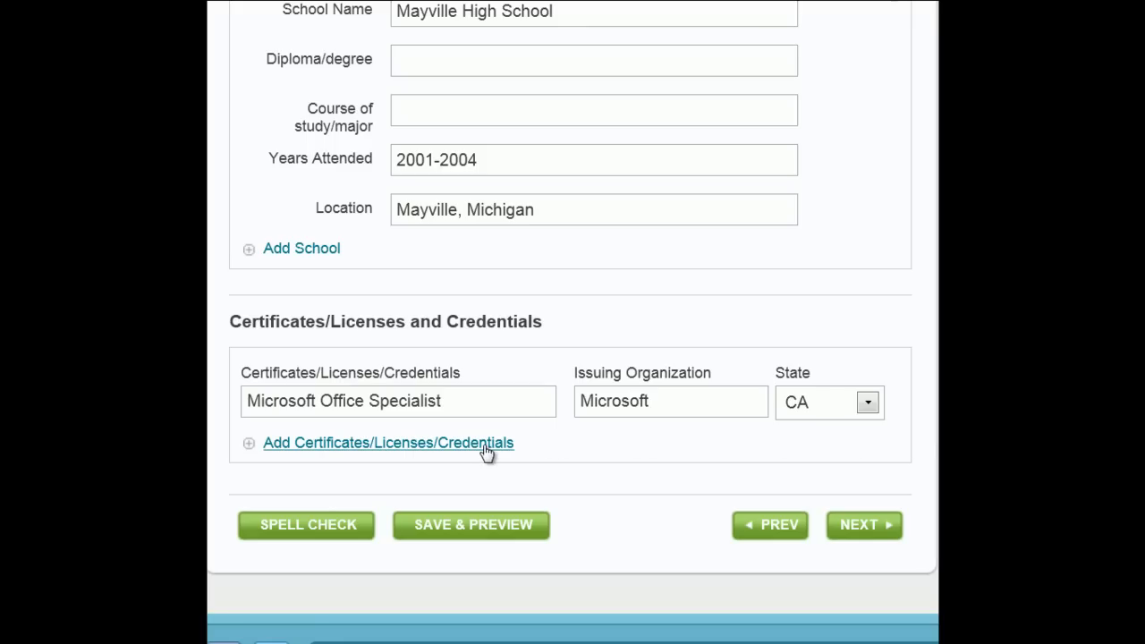
pyautogui.moveTo(594, 451)
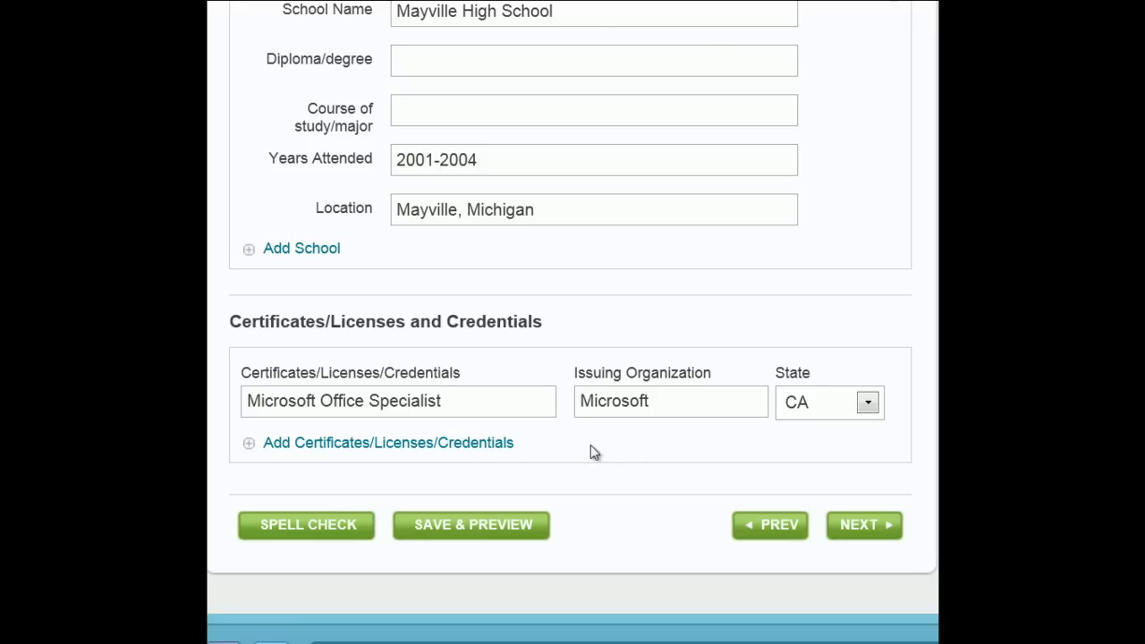
pyautogui.moveTo(361, 541)
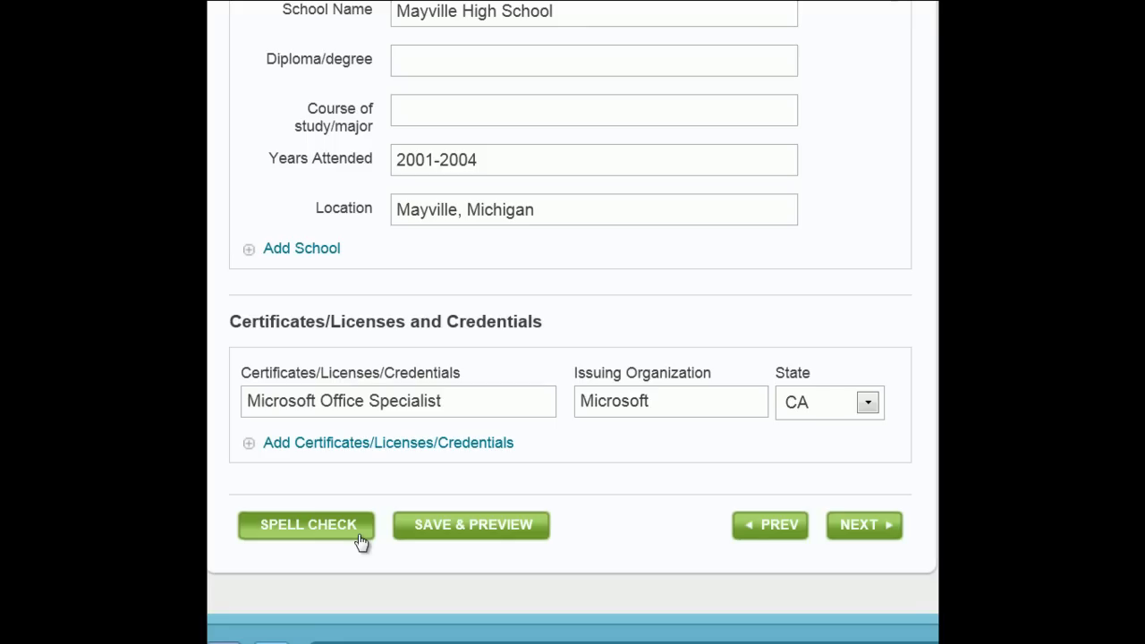
pyautogui.moveTo(390, 553)
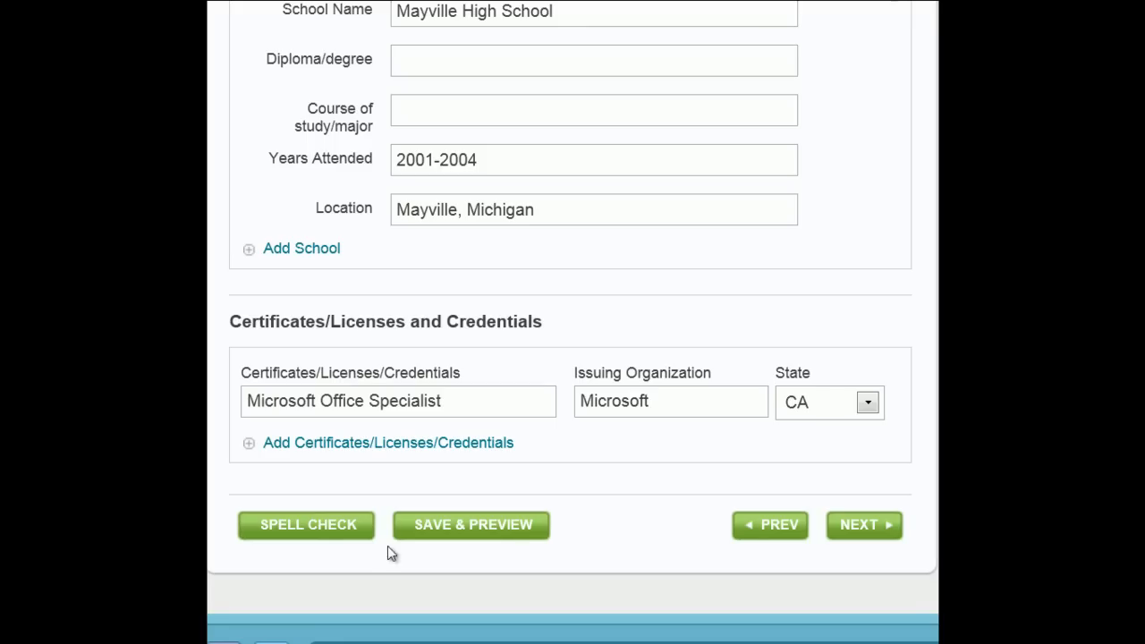
pyautogui.moveTo(536, 540)
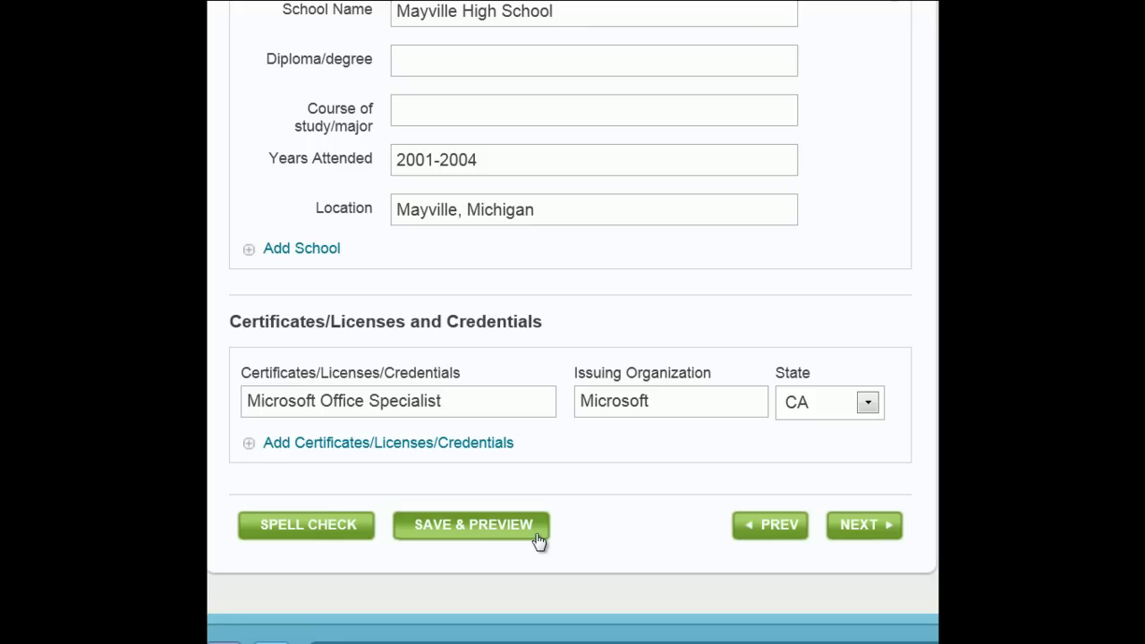
pyautogui.moveTo(546, 547)
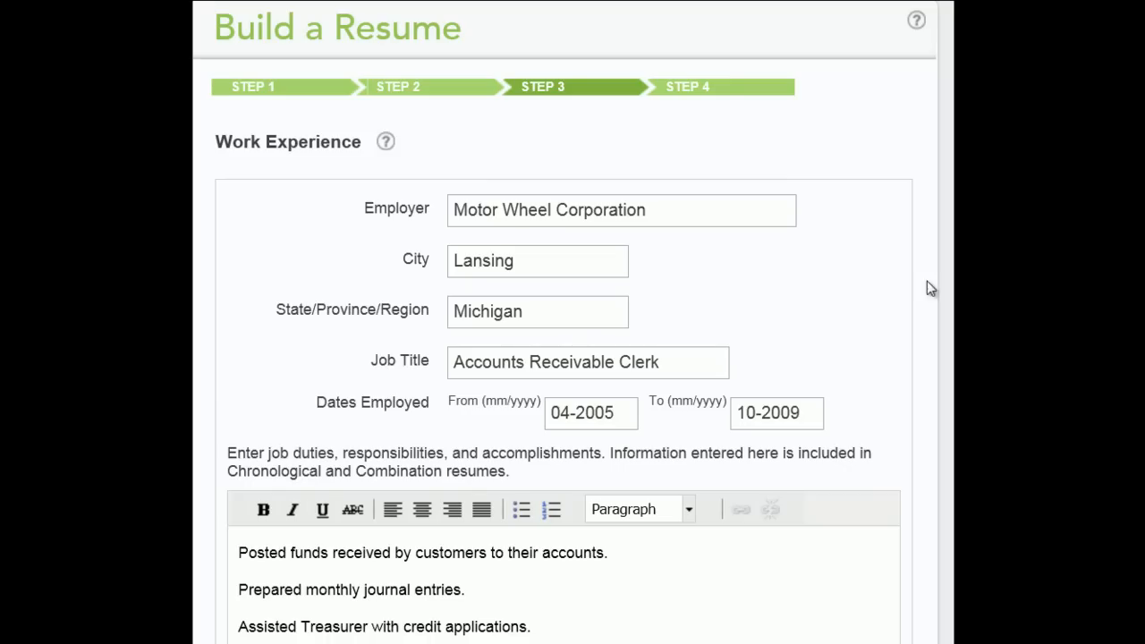
pyautogui.moveTo(802, 286)
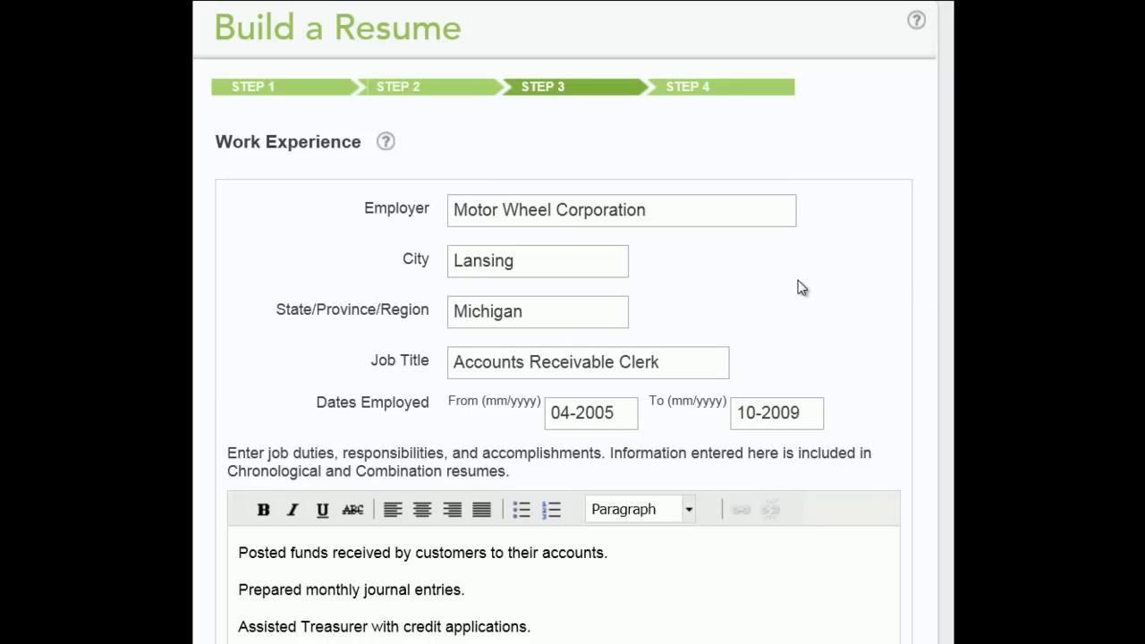
pyautogui.moveTo(839, 408)
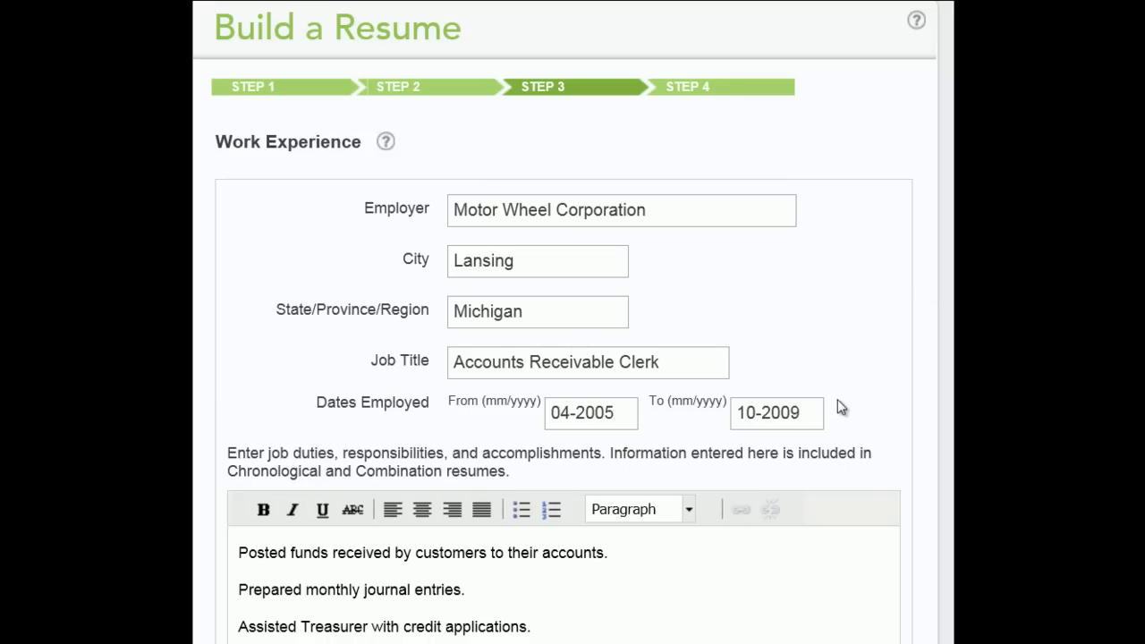
pyautogui.moveTo(839, 413)
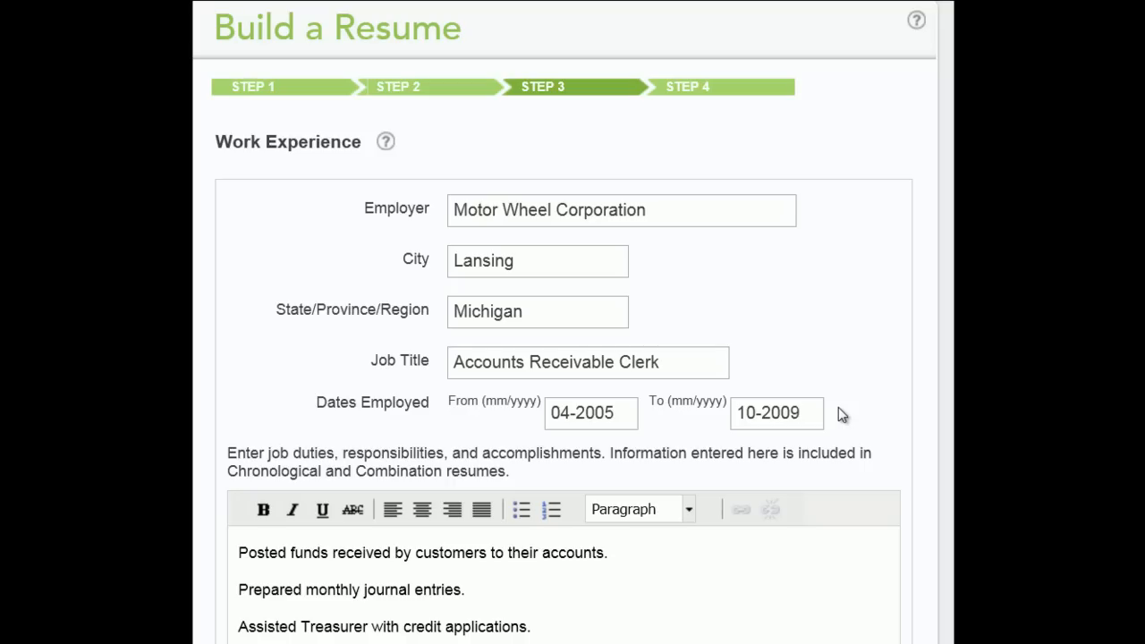
pyautogui.moveTo(830, 537)
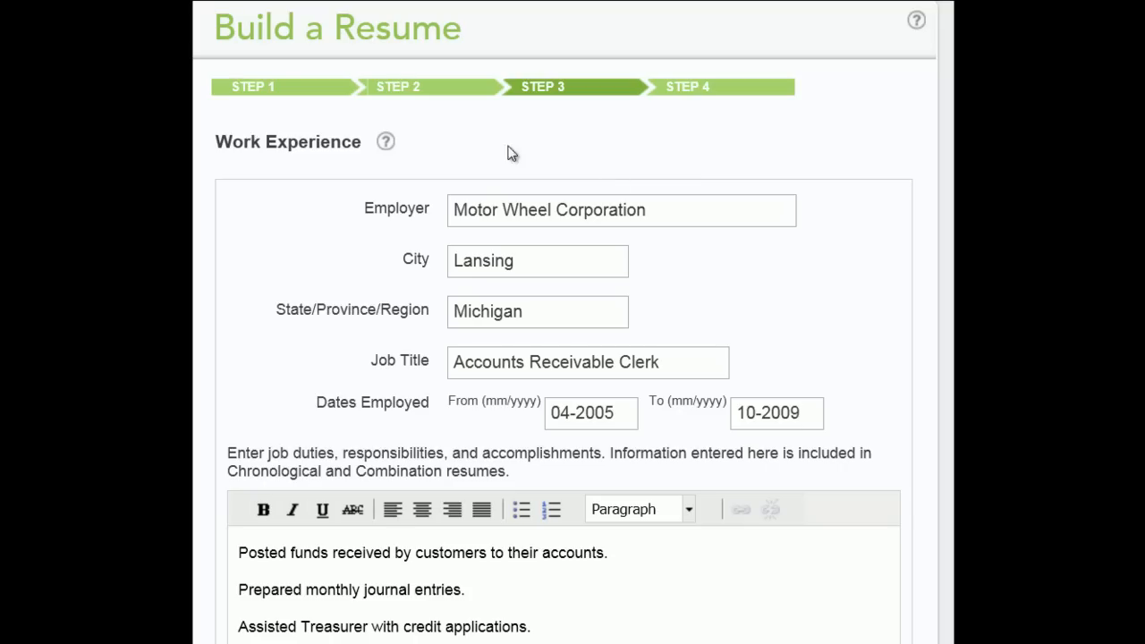
# Step: Show the guidance notes for the Work Experience section
pyautogui.click(386, 141)
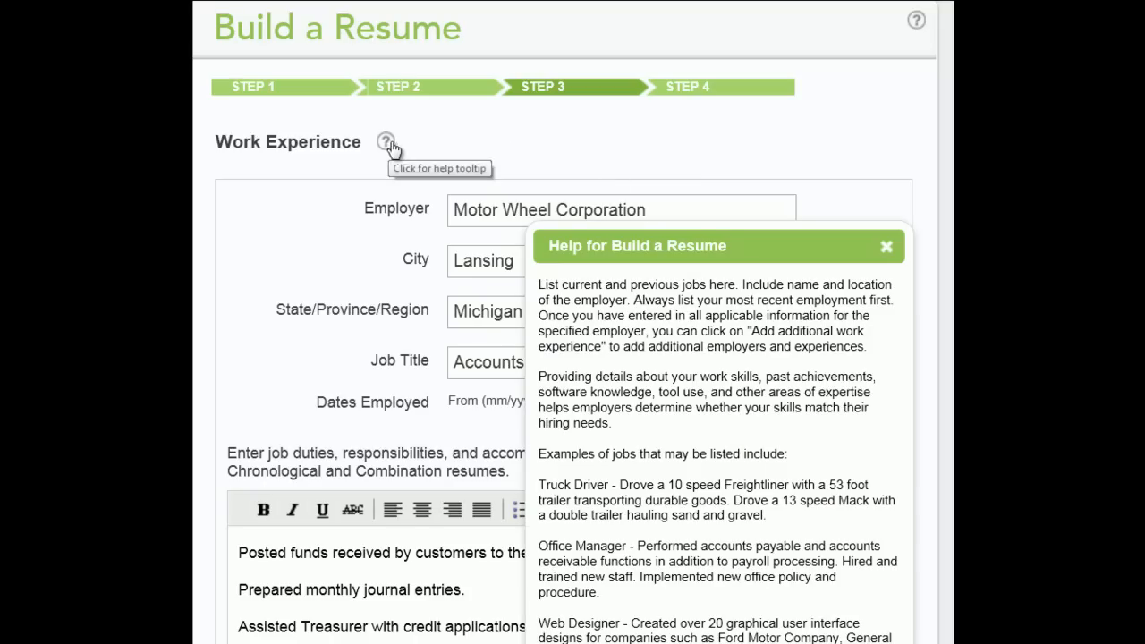
pyautogui.moveTo(875, 348)
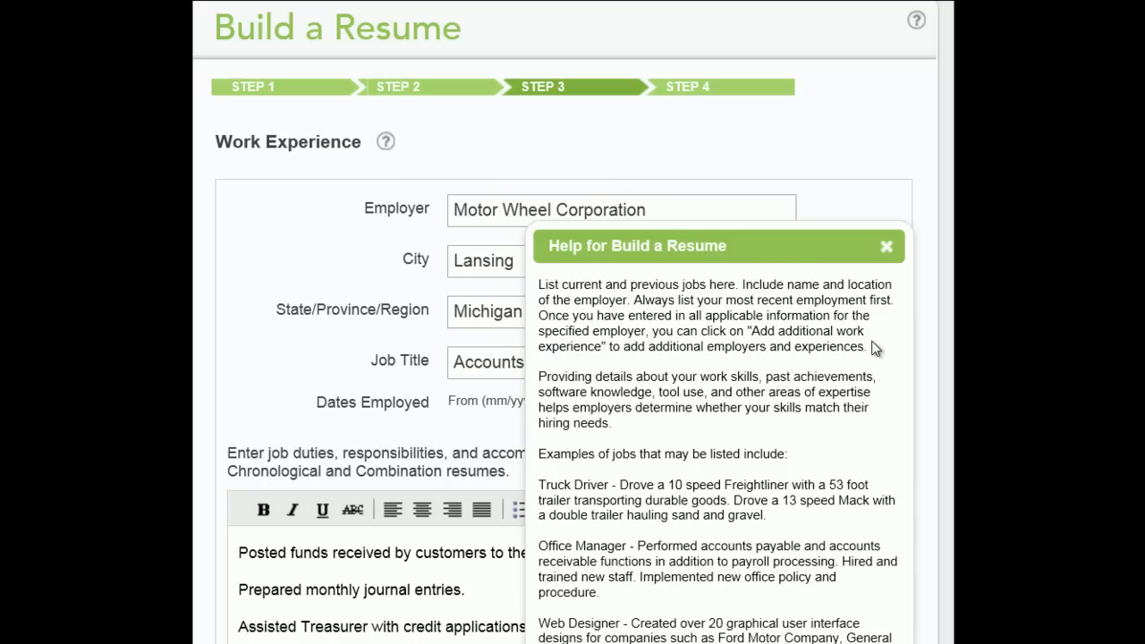
pyautogui.moveTo(869, 376)
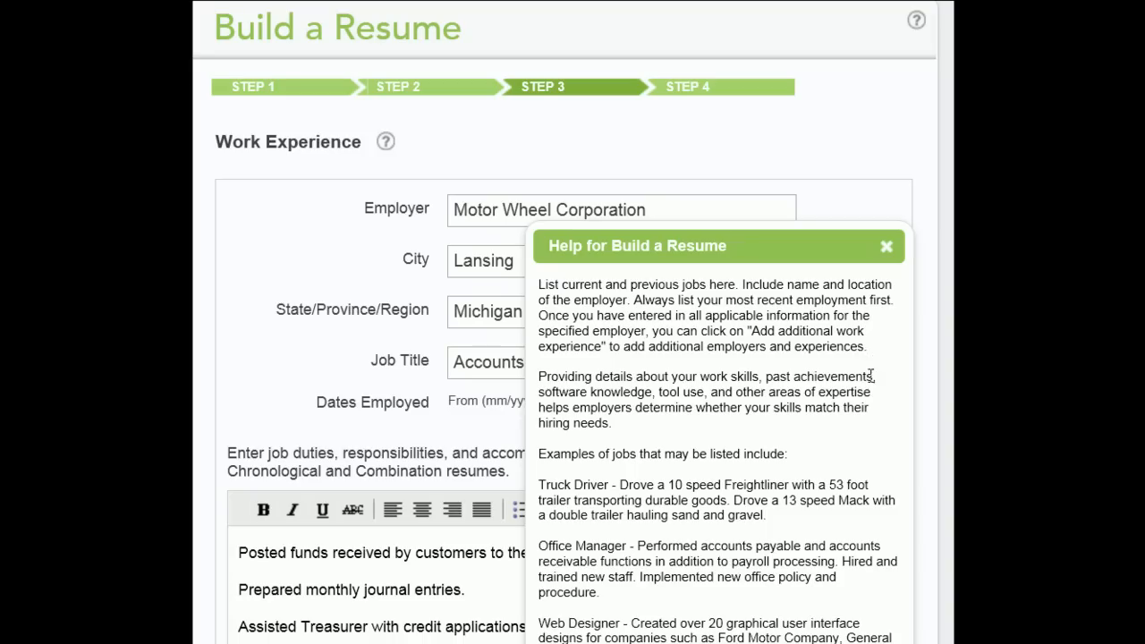
pyautogui.moveTo(887, 257)
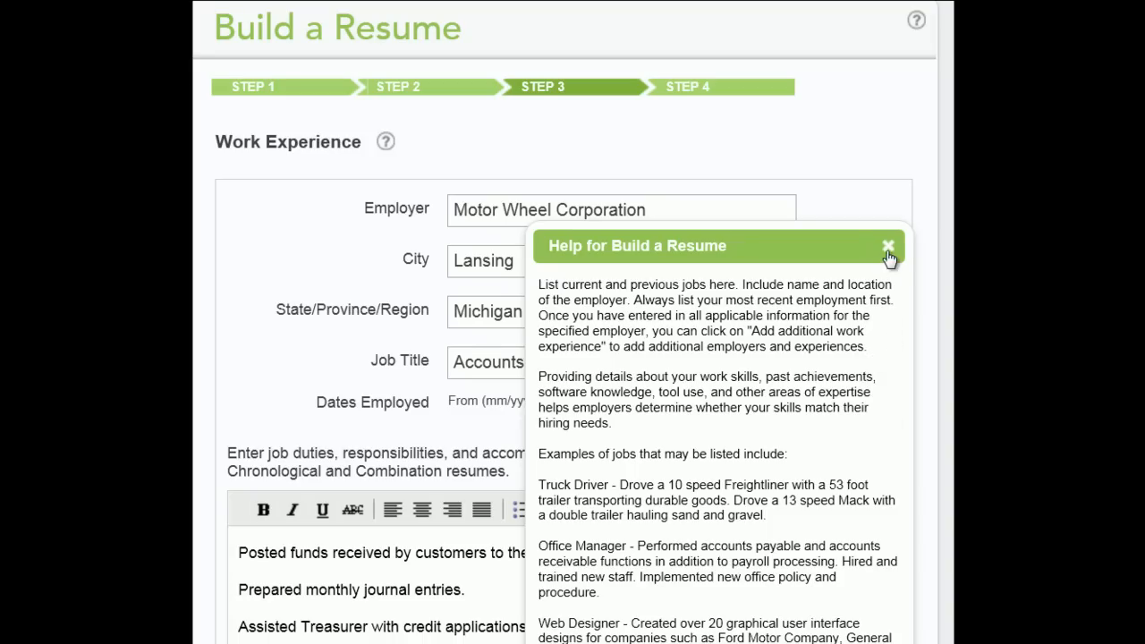
# Step: Dismiss the Work Experience guidance and review the Accounts Receivable Clerk job duties
pyautogui.click(887, 247)
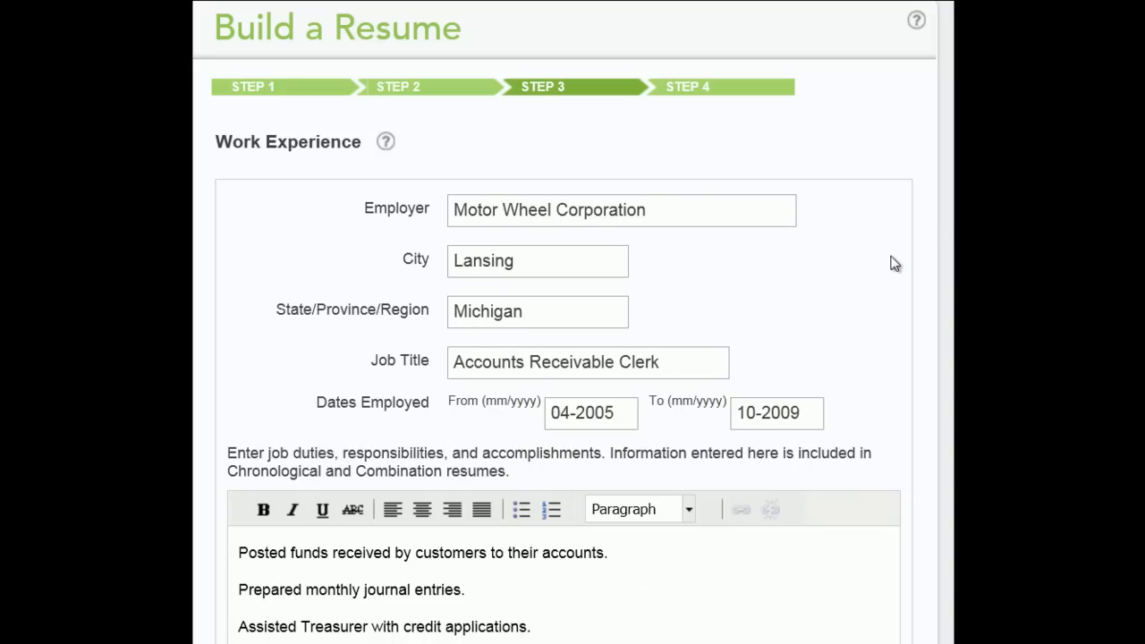
pyautogui.scroll(-3)
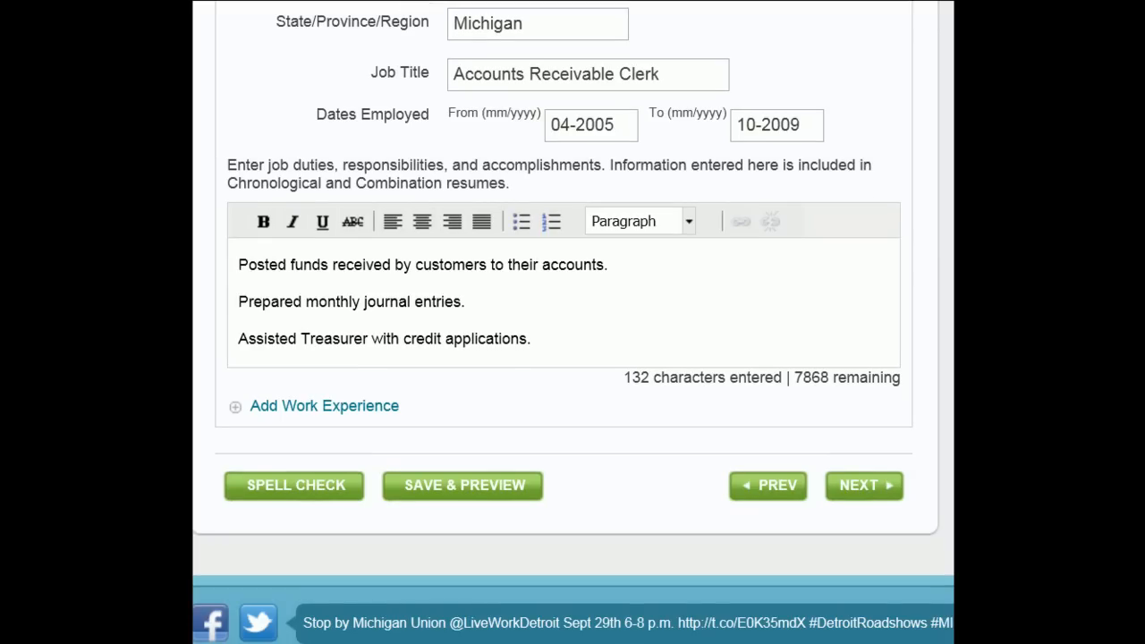
pyautogui.moveTo(448, 399)
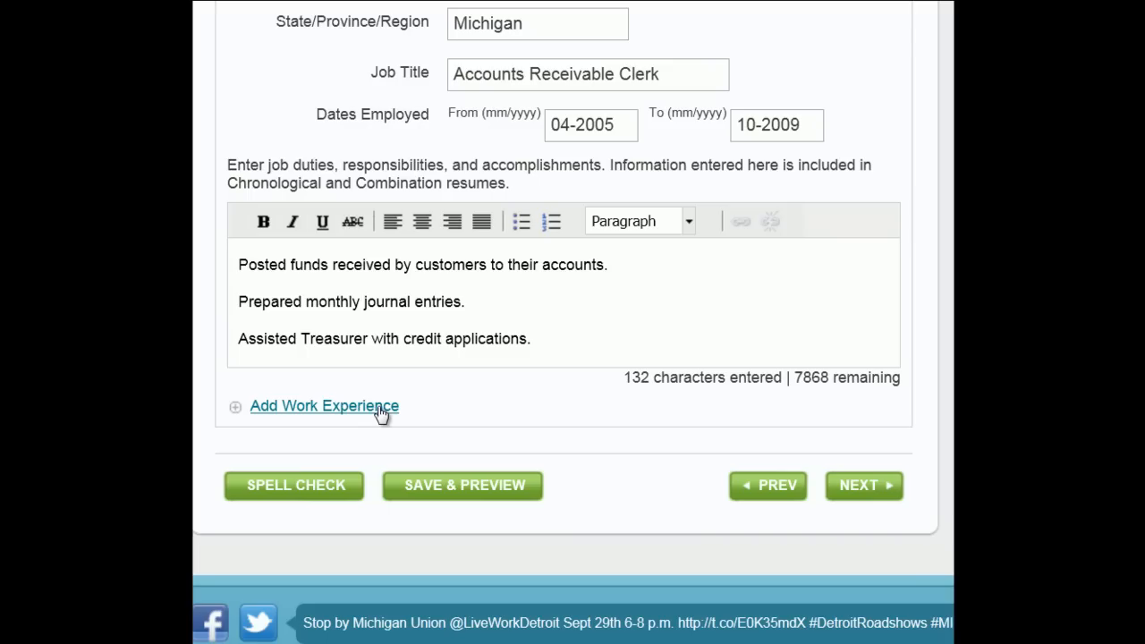
pyautogui.moveTo(376, 457)
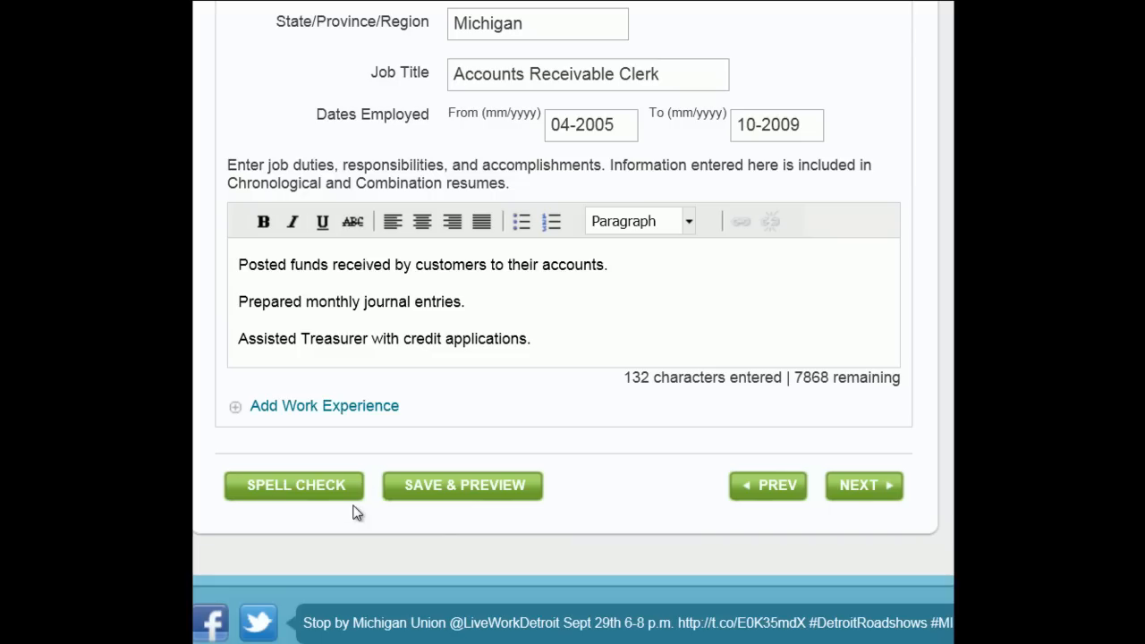
pyautogui.moveTo(862, 485)
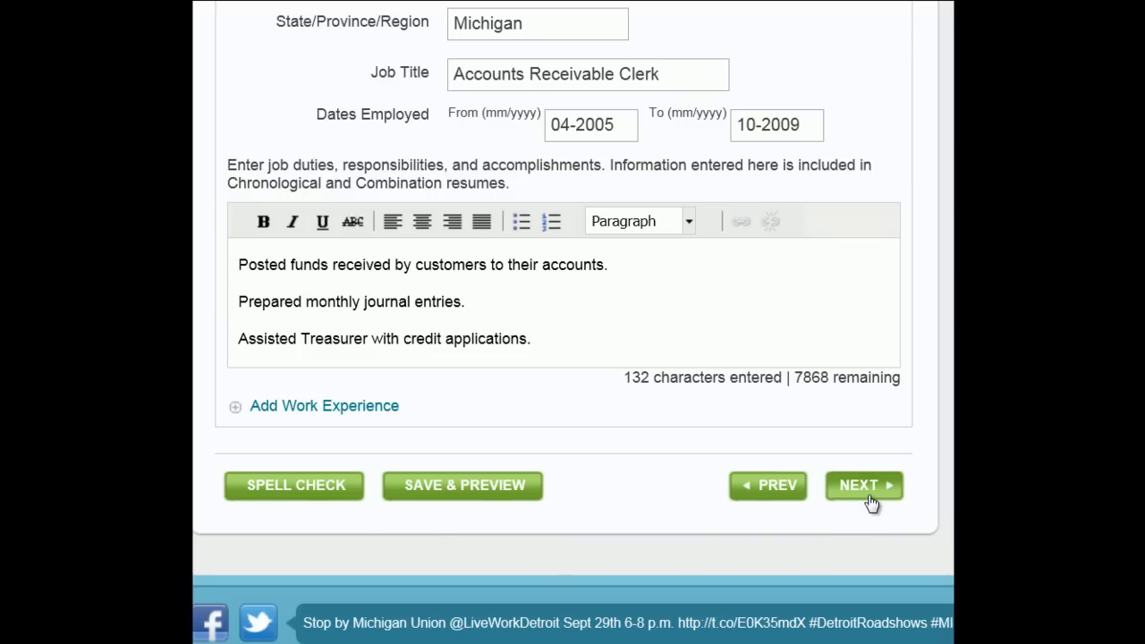
pyautogui.click(862, 485)
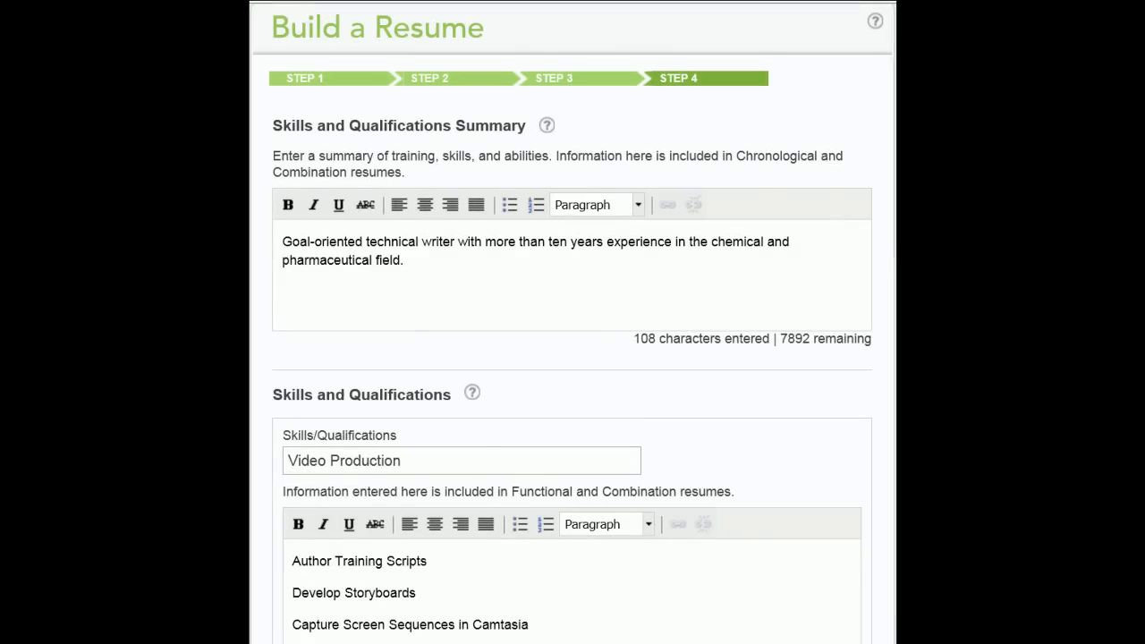
pyautogui.moveTo(826, 282)
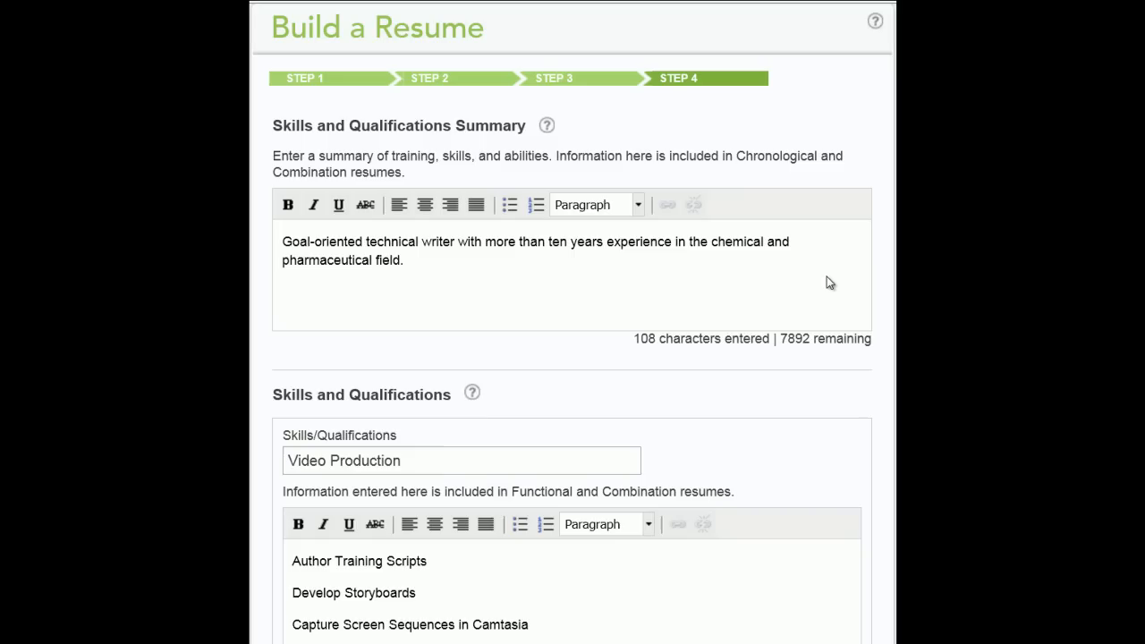
pyautogui.moveTo(820, 179)
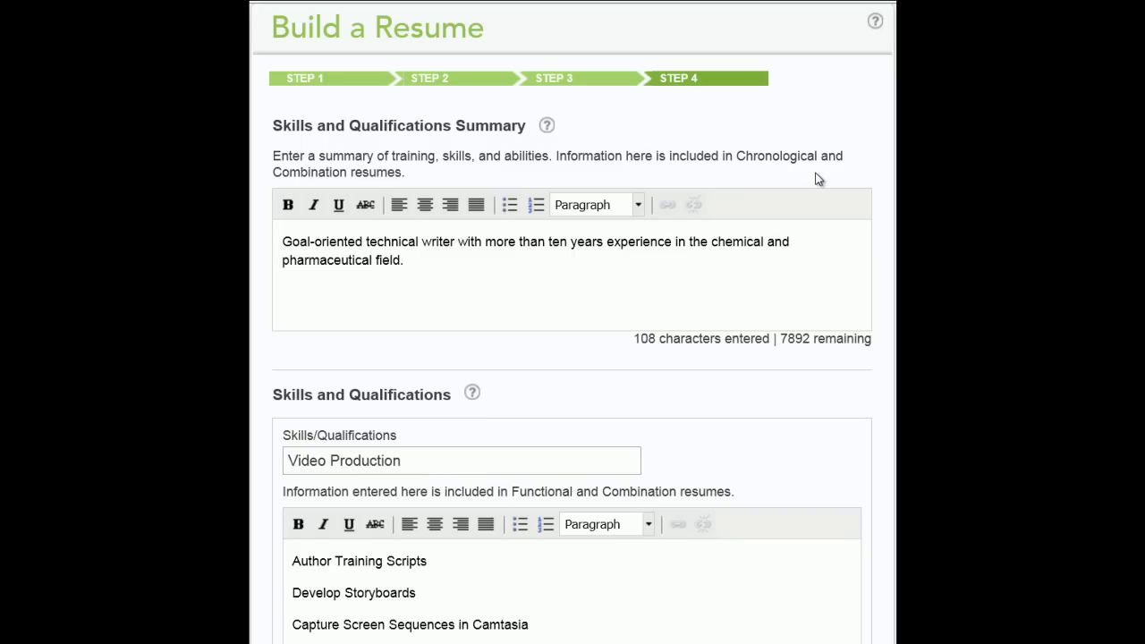
pyautogui.moveTo(819, 196)
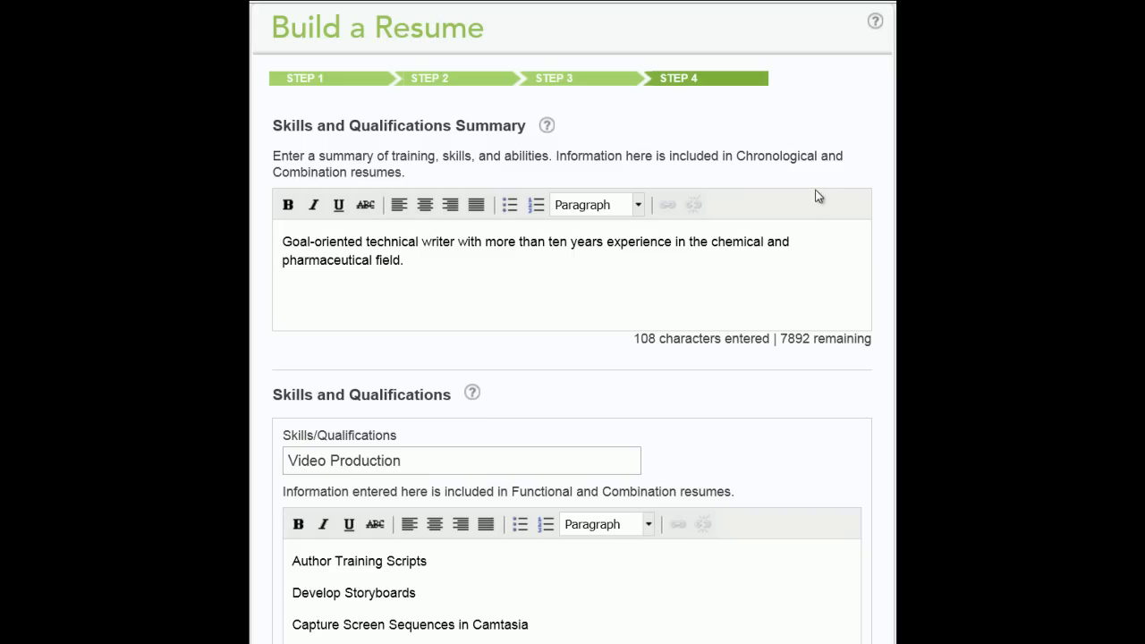
pyautogui.moveTo(673, 469)
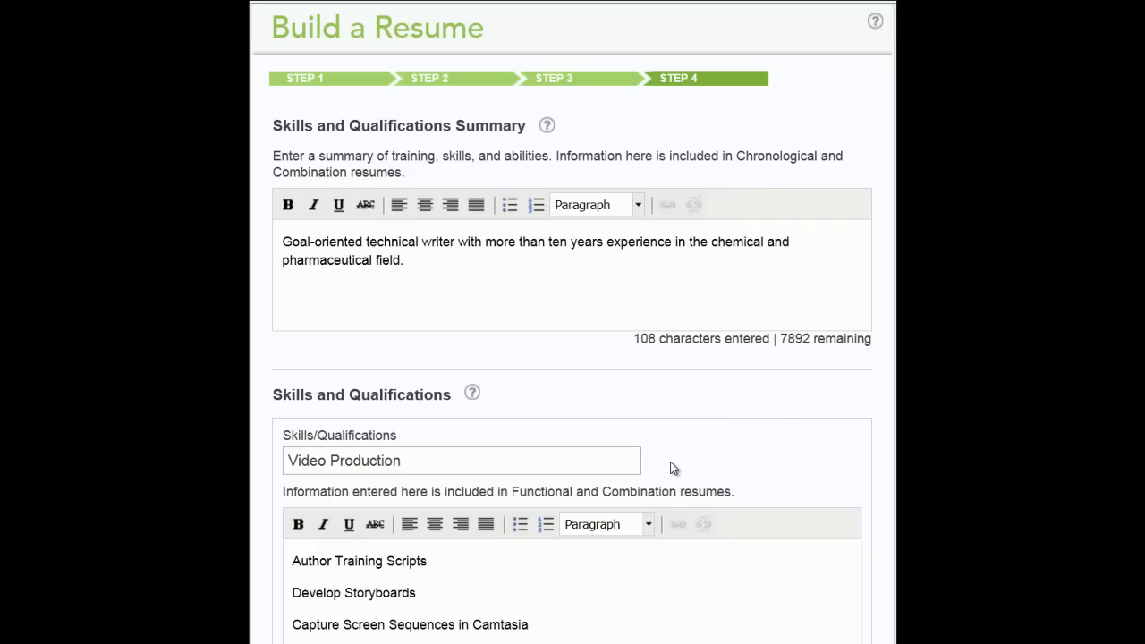
pyautogui.moveTo(670, 541)
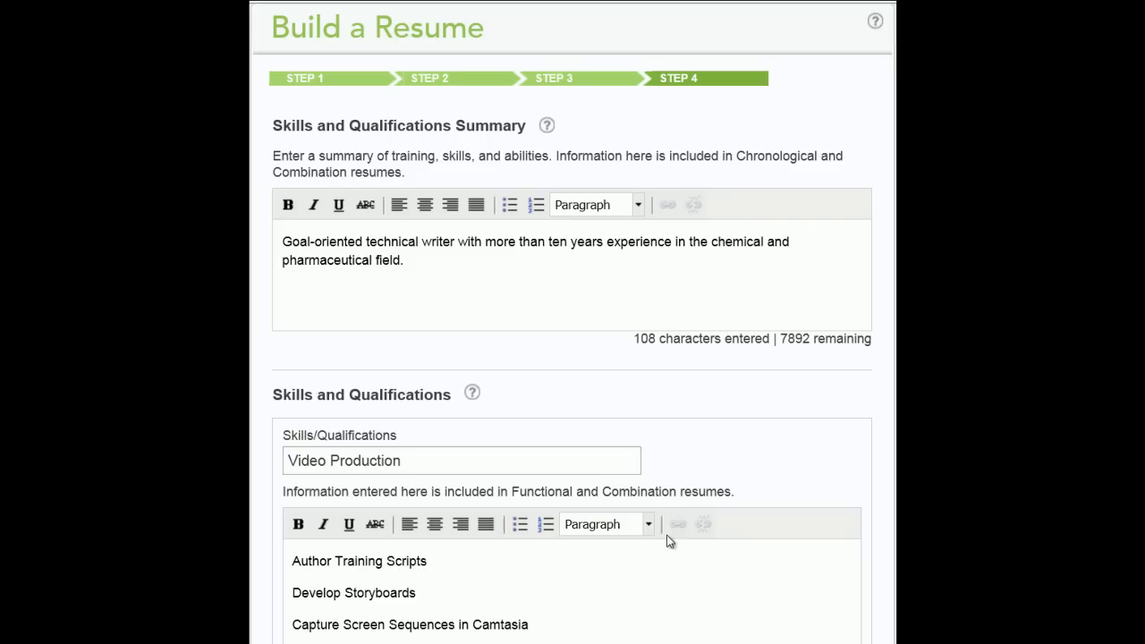
pyautogui.moveTo(670, 573)
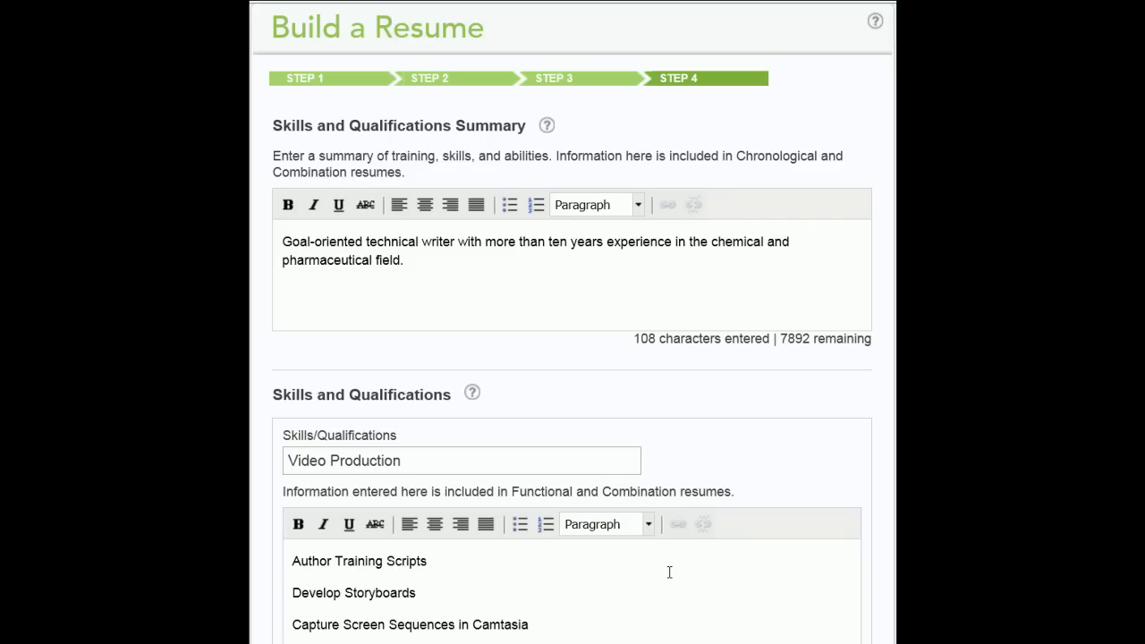
pyautogui.moveTo(497, 401)
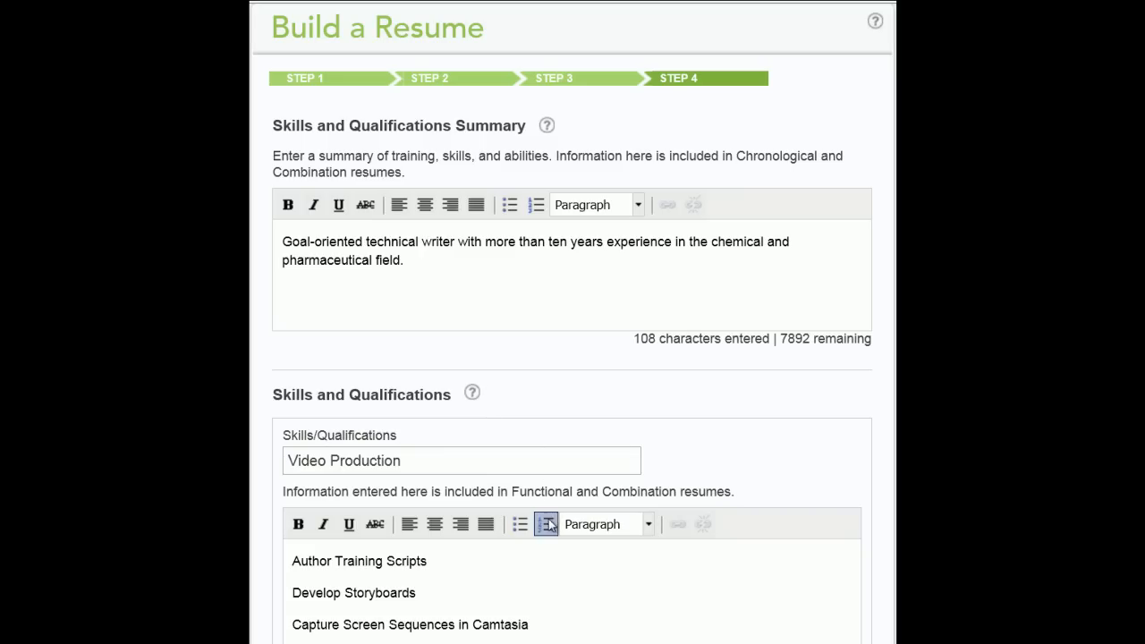
pyautogui.moveTo(558, 558)
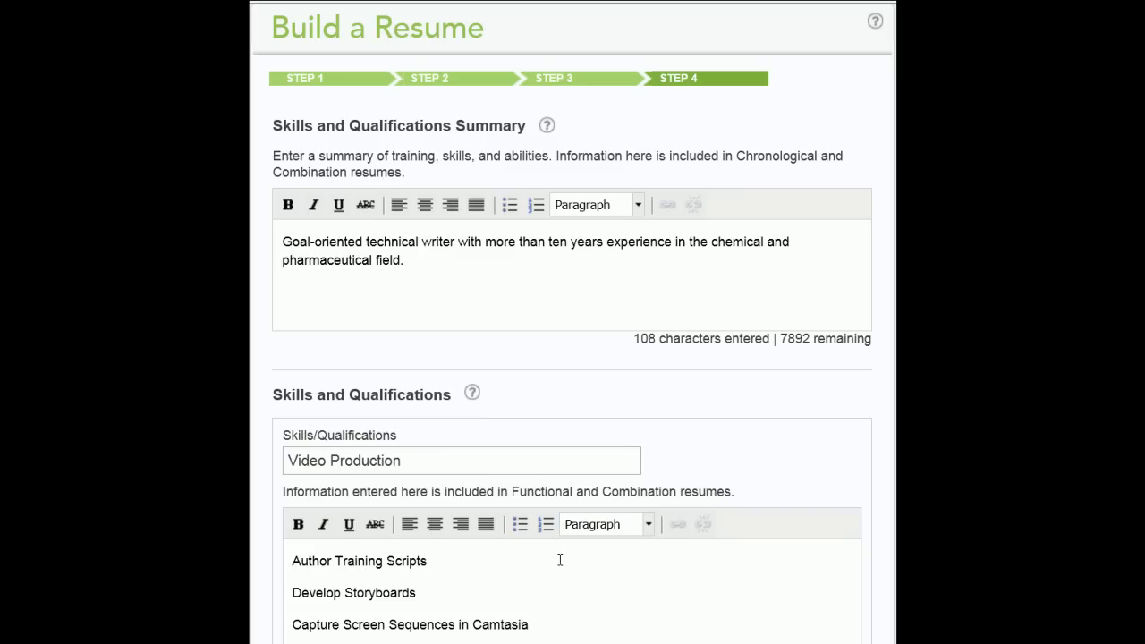
pyautogui.scroll(-3)
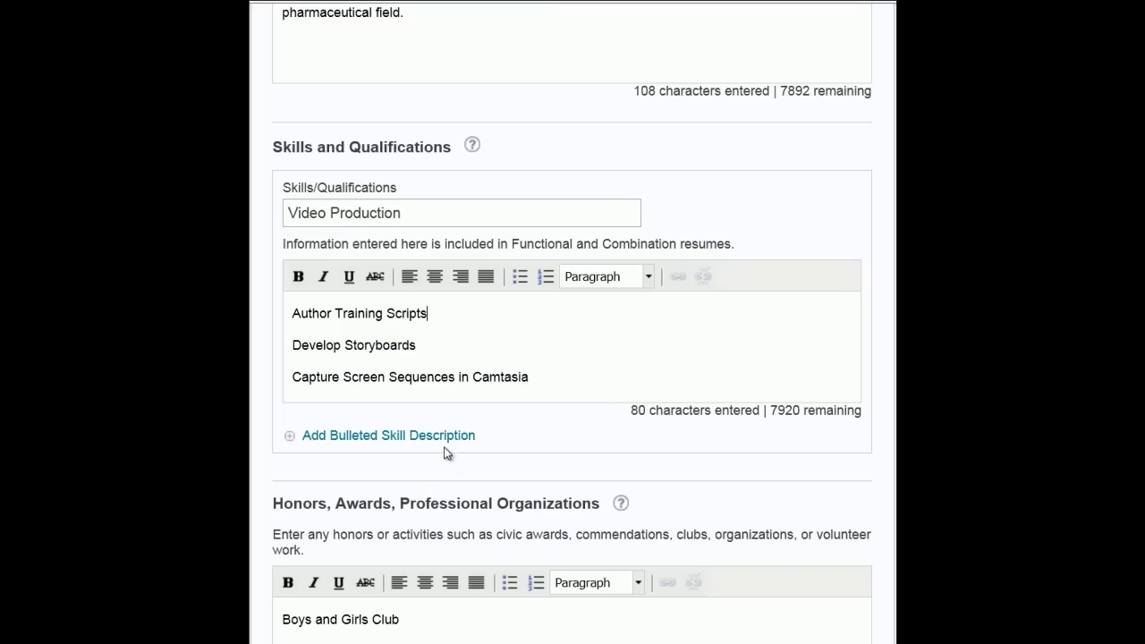
pyautogui.moveTo(522, 491)
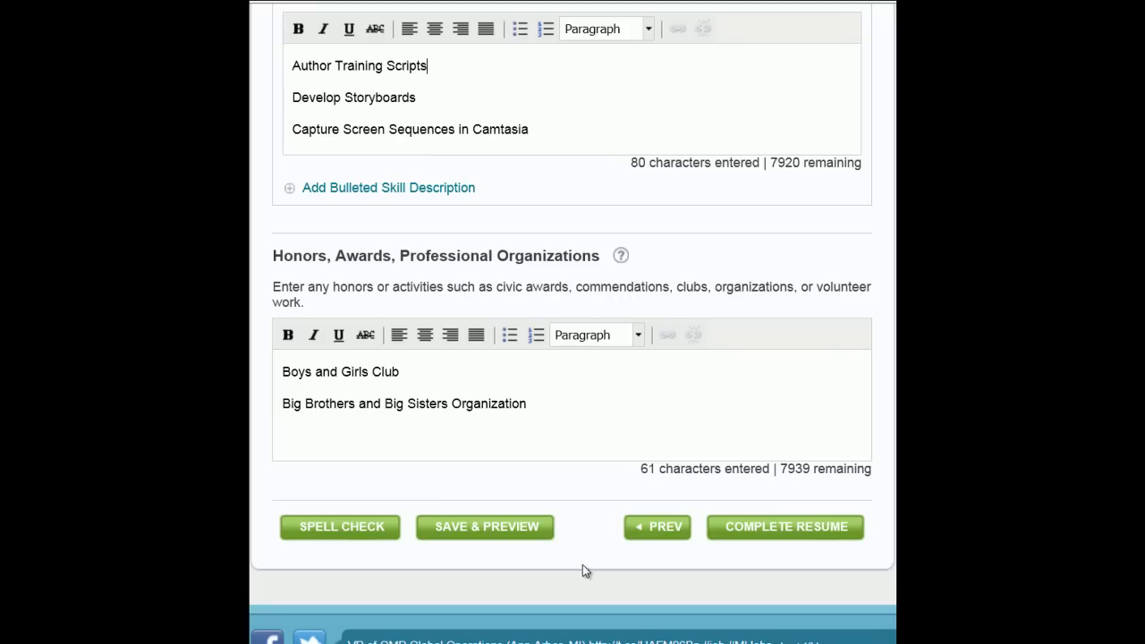
pyautogui.moveTo(559, 426)
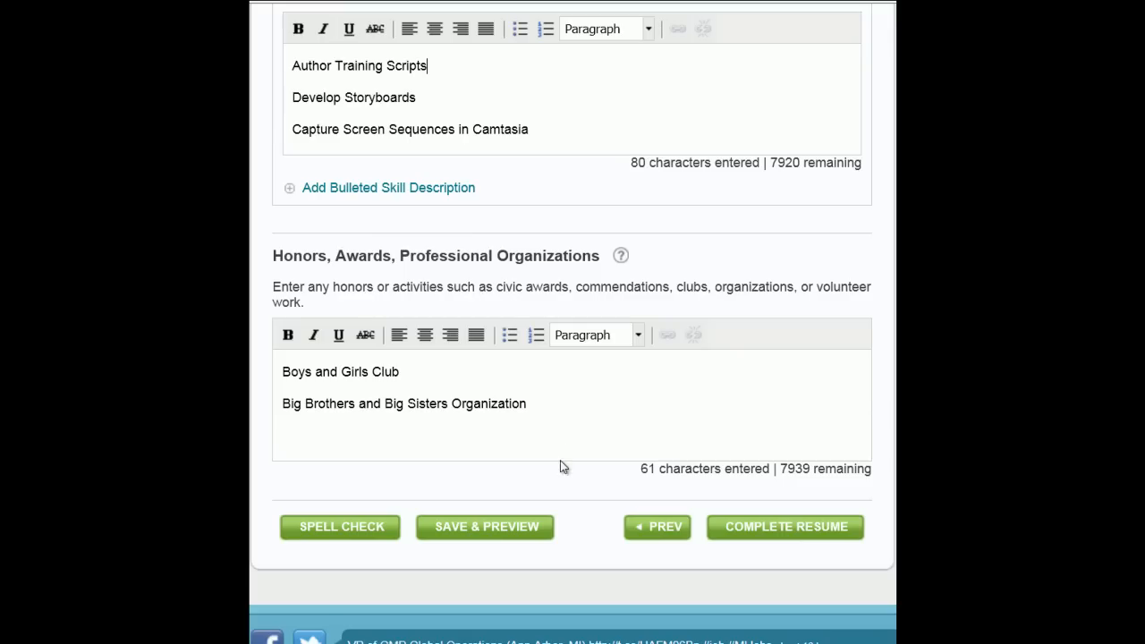
pyautogui.moveTo(529, 537)
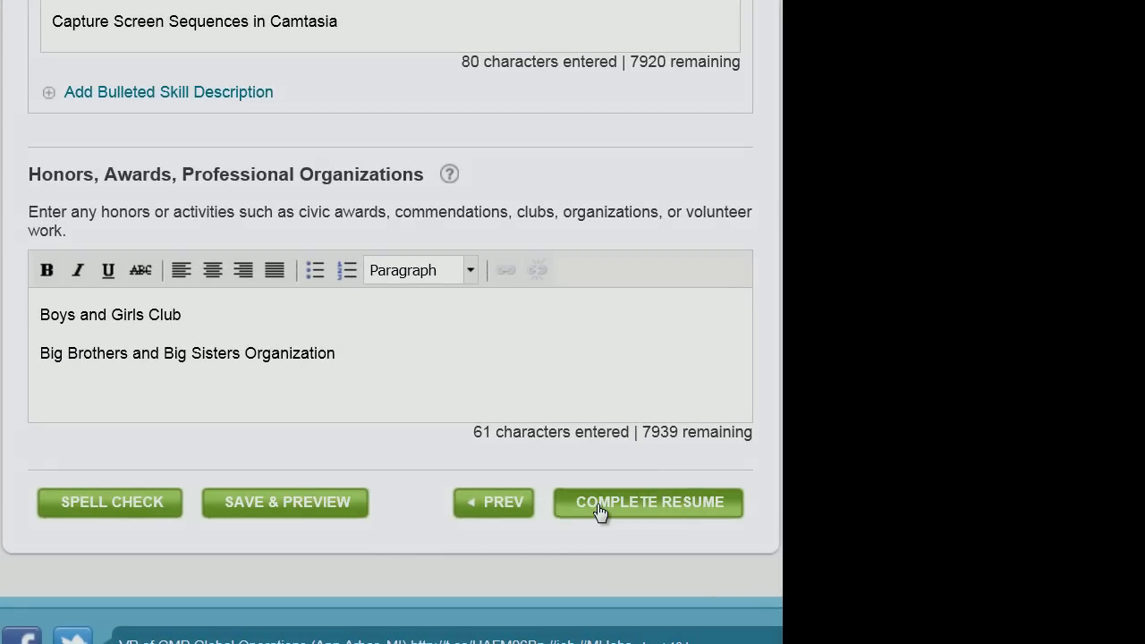
# Step: Complete the resume and set Administrative Assistant as the primary resume
pyautogui.click(648, 501)
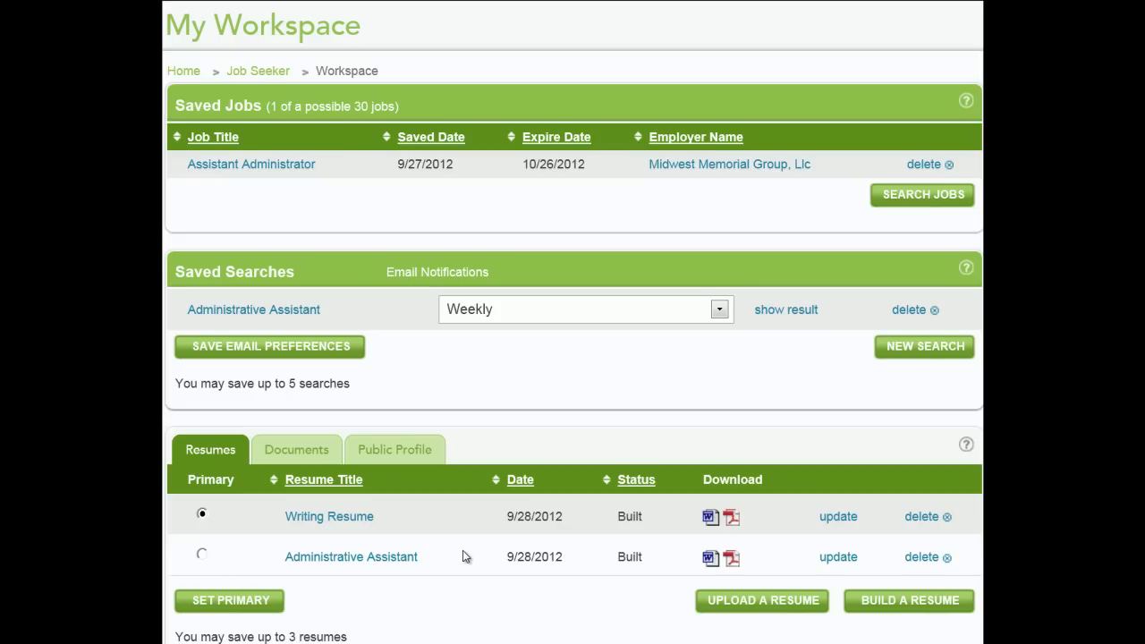
pyautogui.moveTo(213, 565)
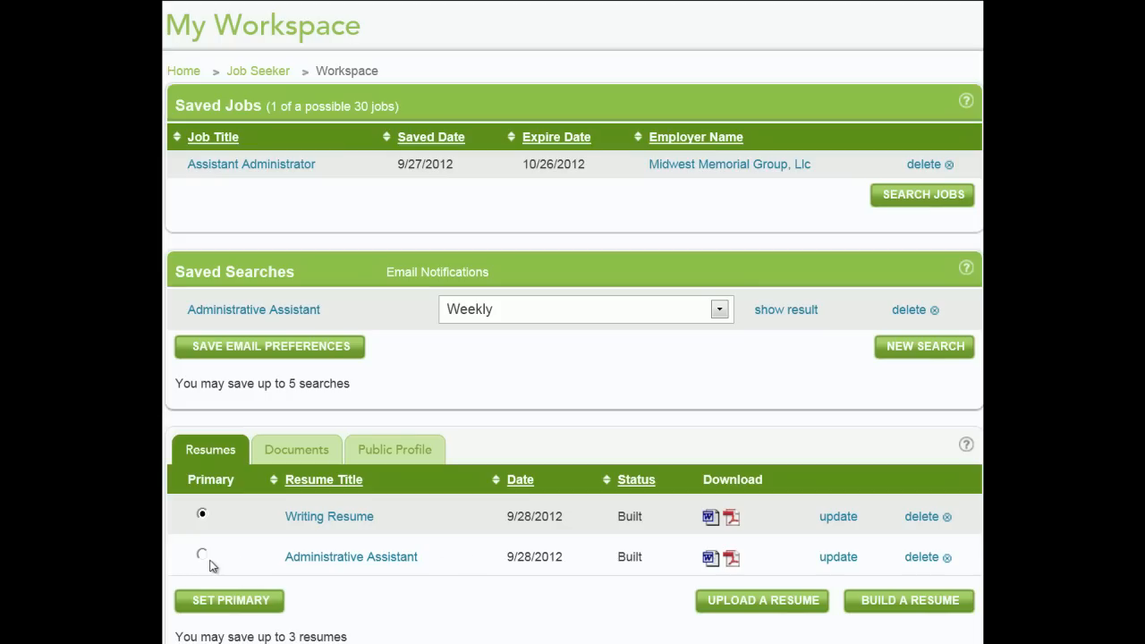
pyautogui.click(202, 556)
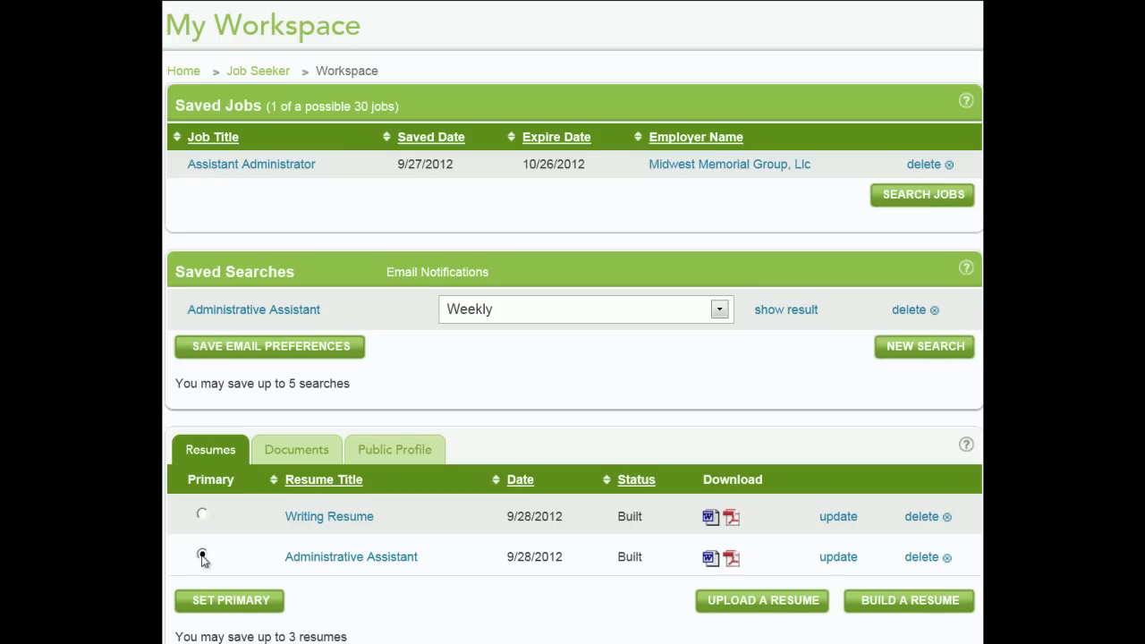
pyautogui.click(200, 555)
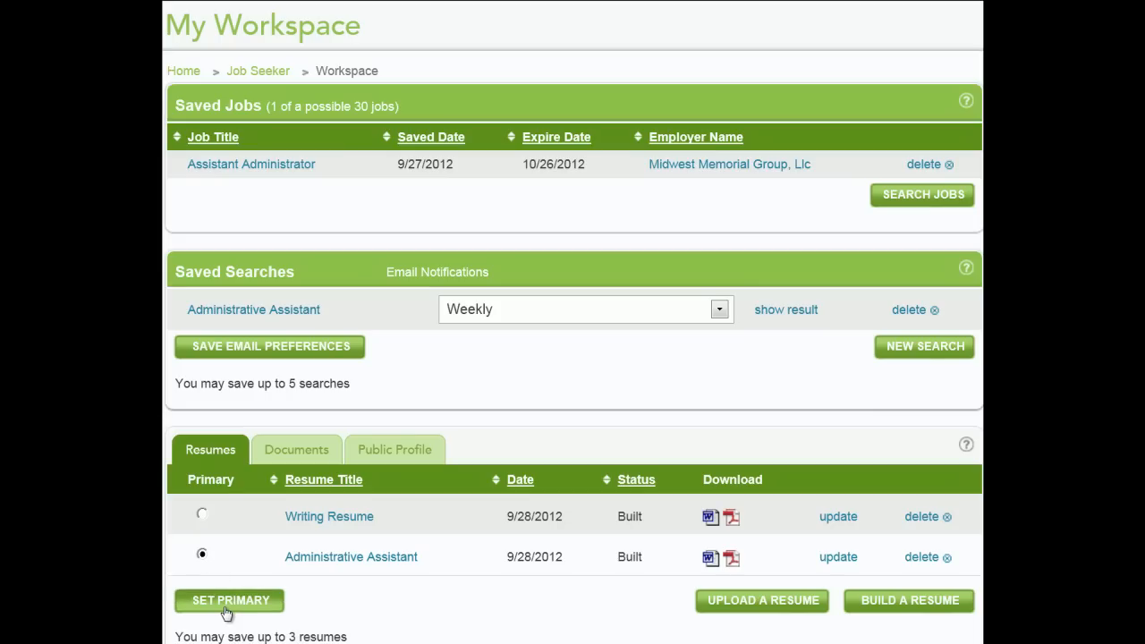
# Step: Show the Documents section of My Workspace, which lists no saved documents
pyautogui.click(231, 602)
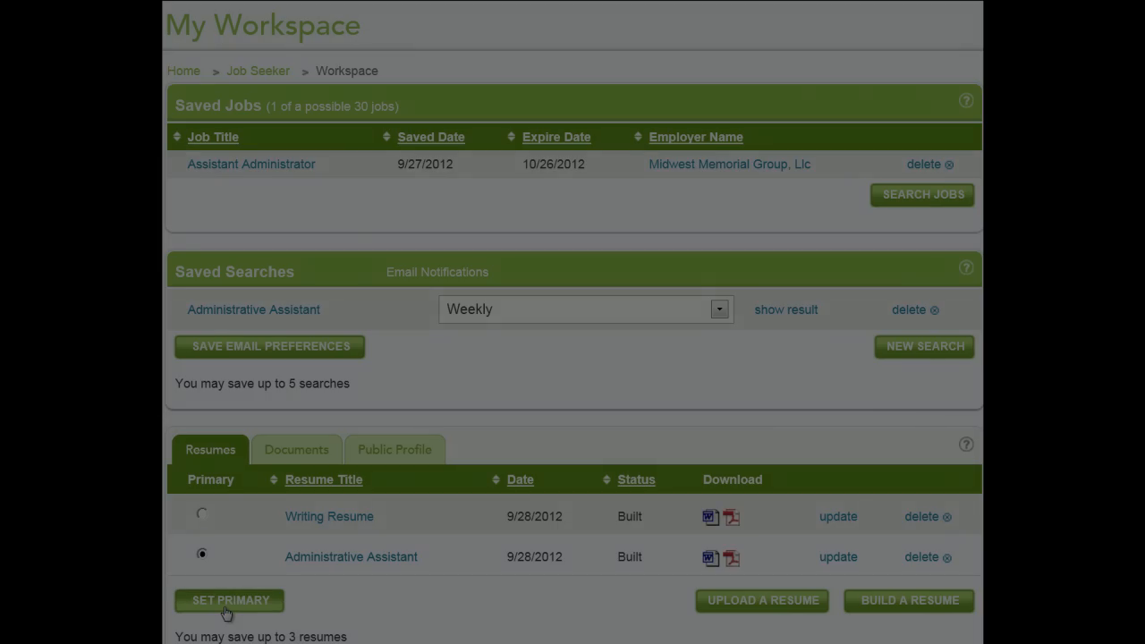
pyautogui.click(297, 450)
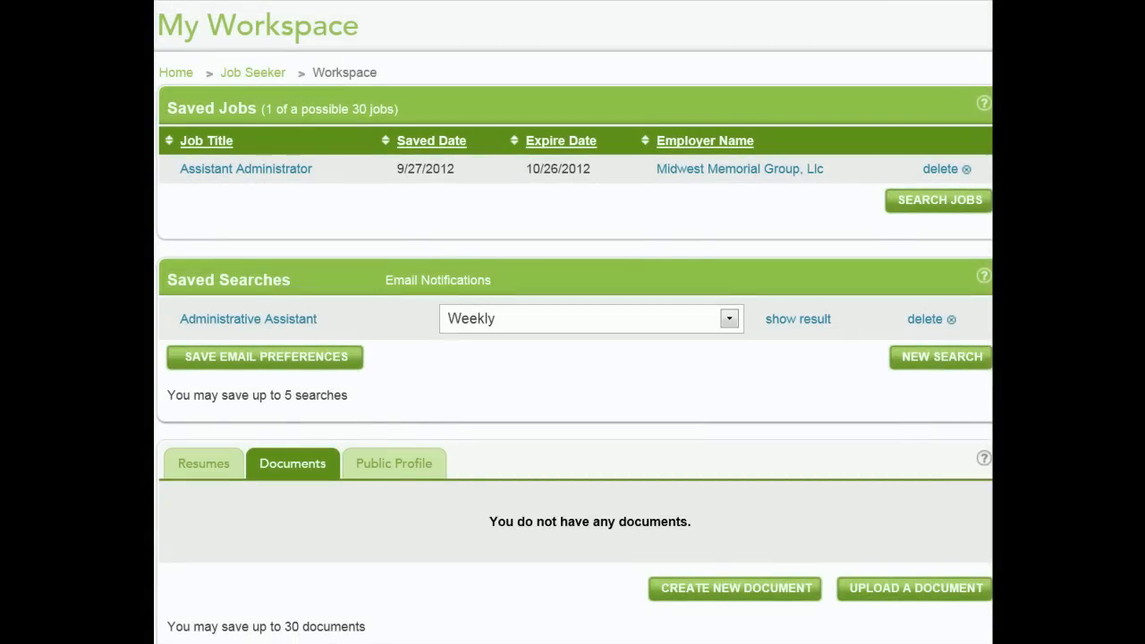
pyautogui.moveTo(324, 481)
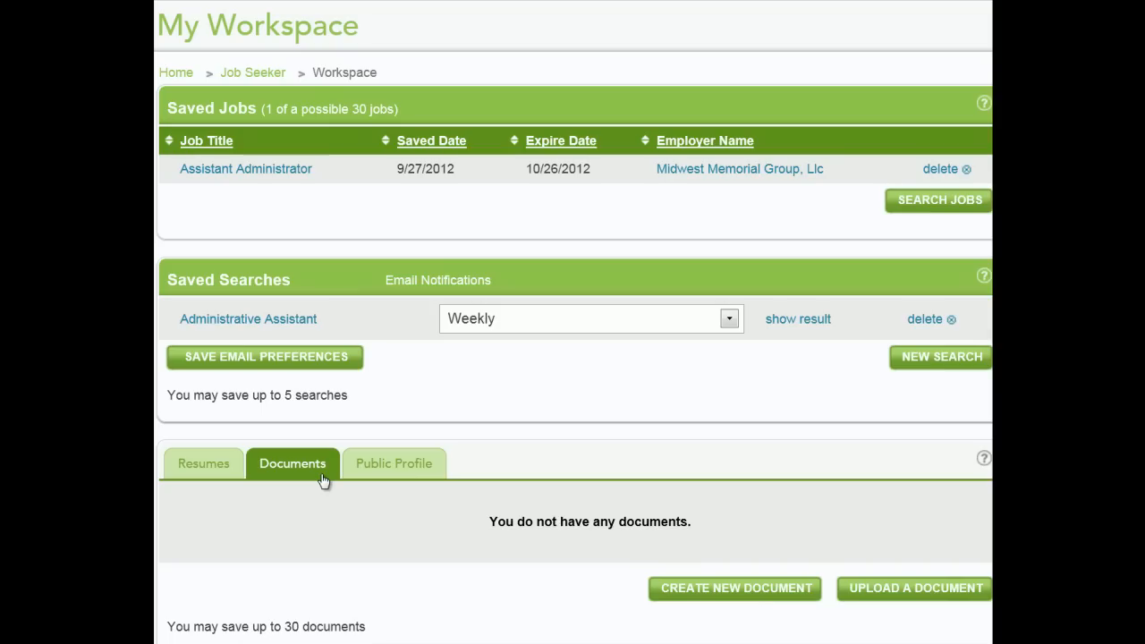
pyautogui.moveTo(569, 590)
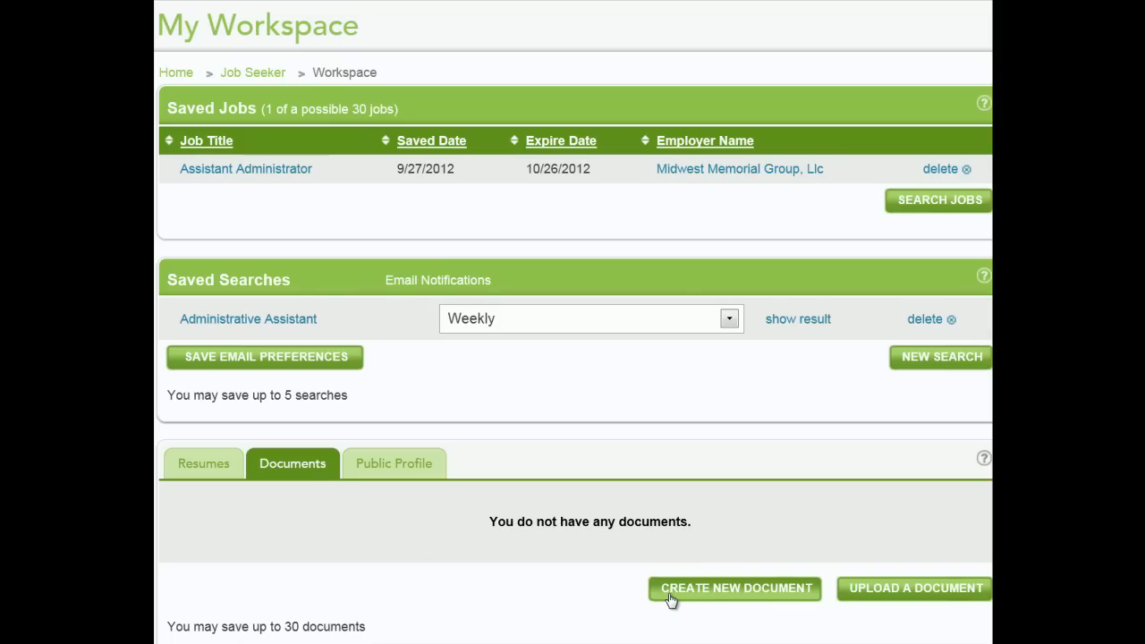
# Step: Create a new document titled 'Cover Letter'
pyautogui.click(734, 587)
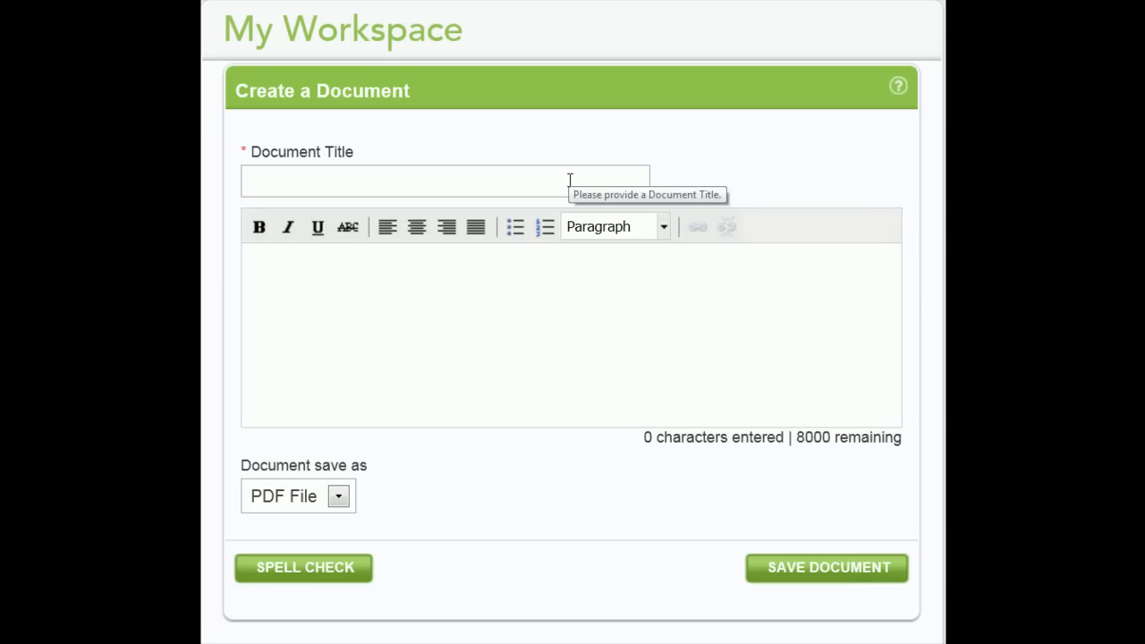
pyautogui.write('Cover')
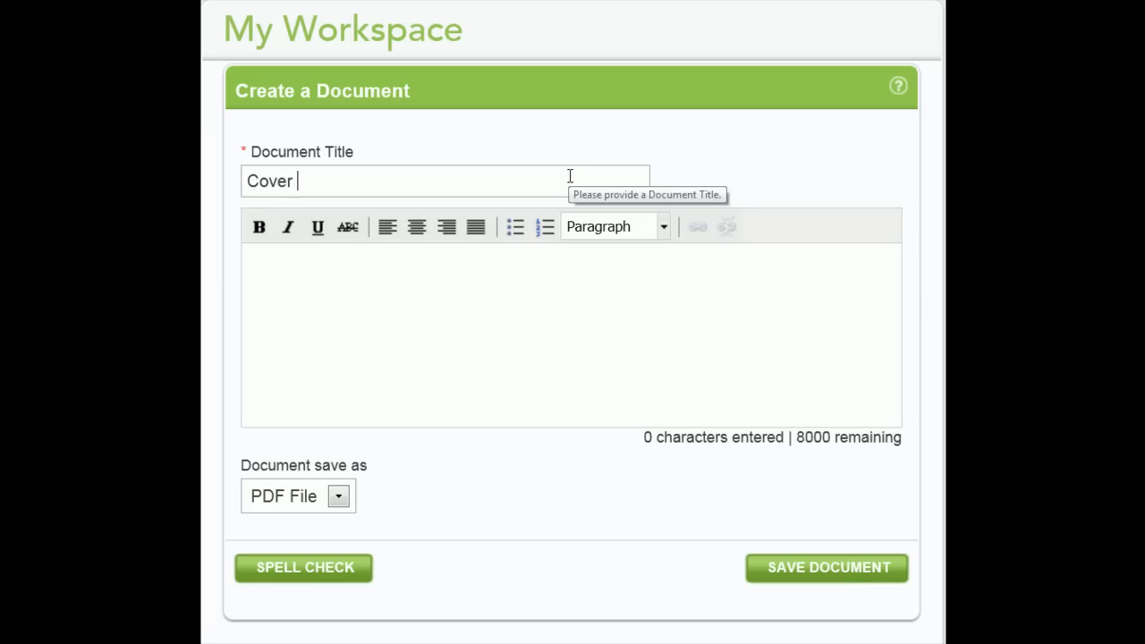
pyautogui.write('Letter')
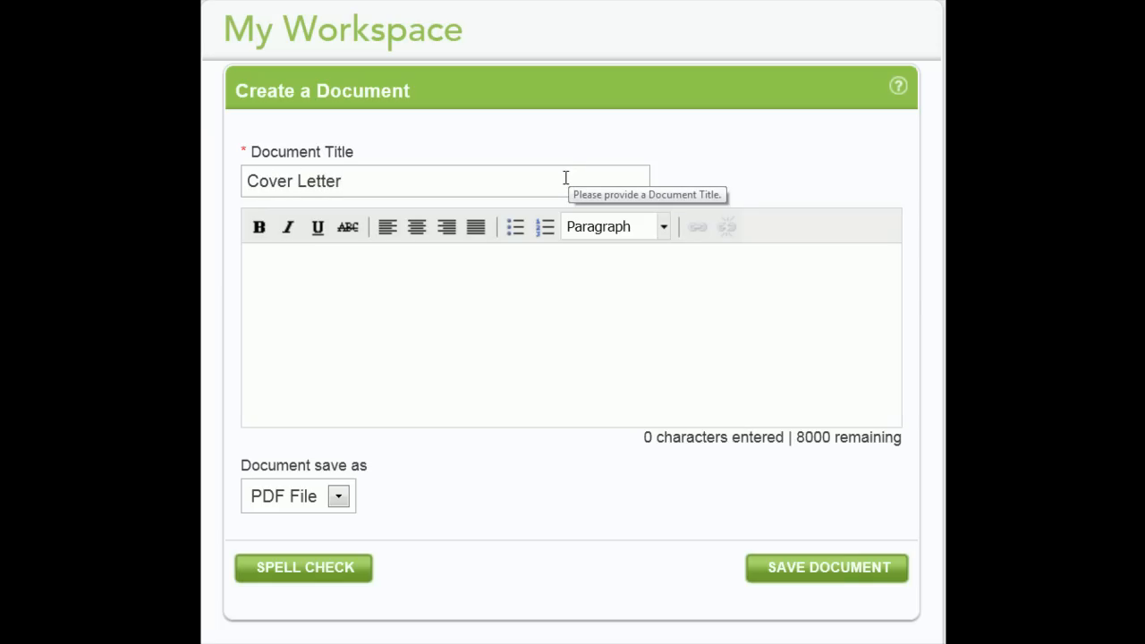
# Step: Begin the letter body with "Dear Hiring Manager," and a sentence citing the Talent Connect technical writer posting
pyautogui.click(539, 278)
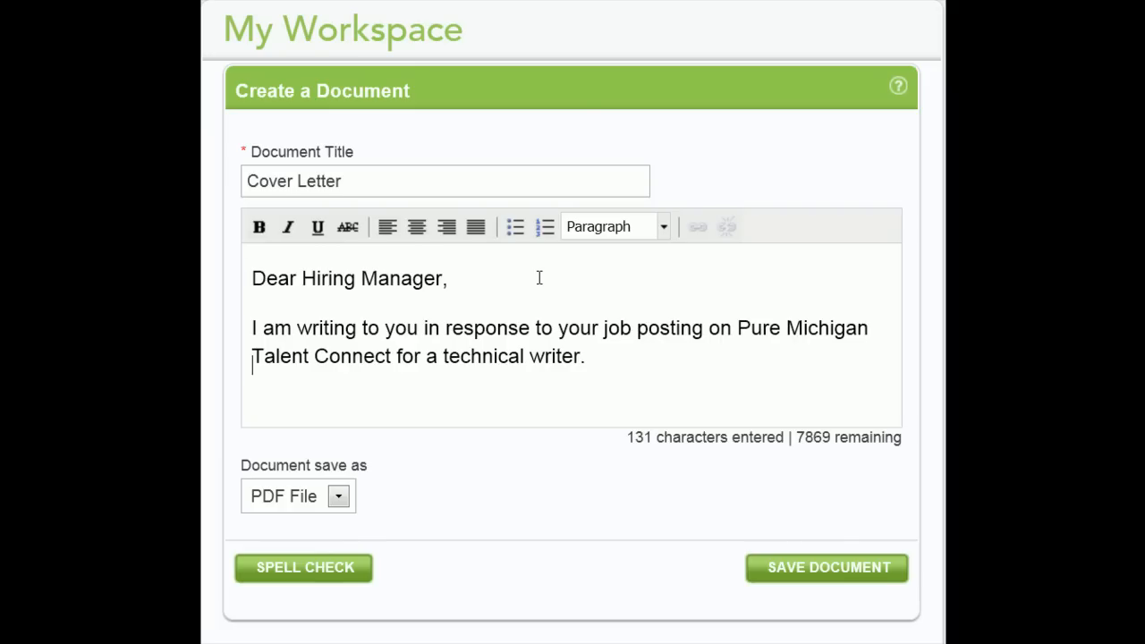
pyautogui.moveTo(572, 403)
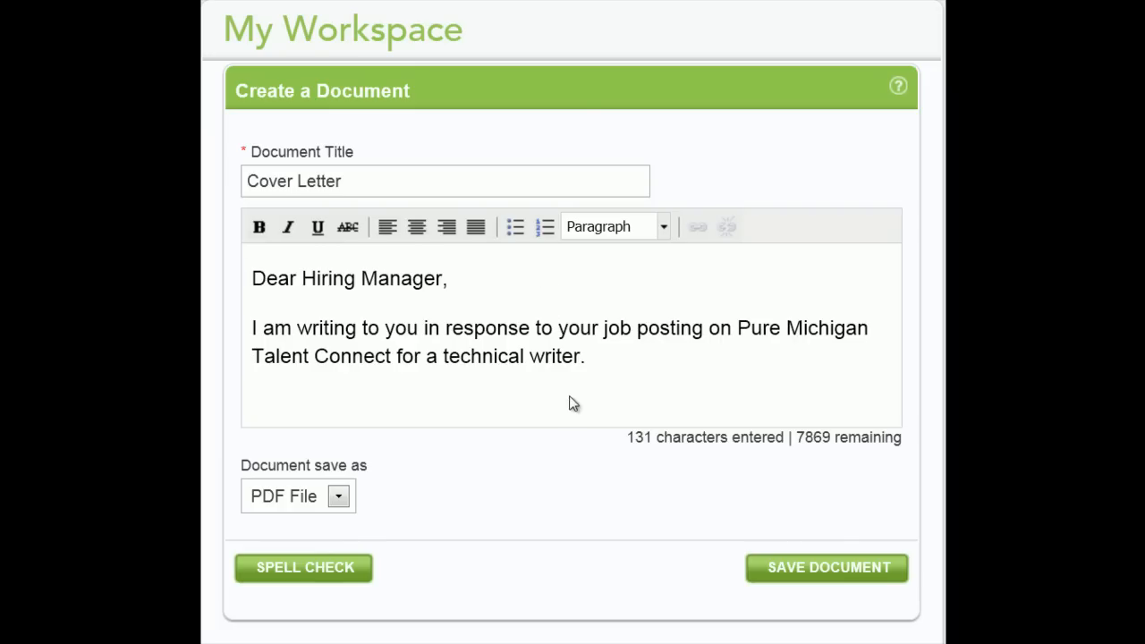
pyautogui.moveTo(680, 456)
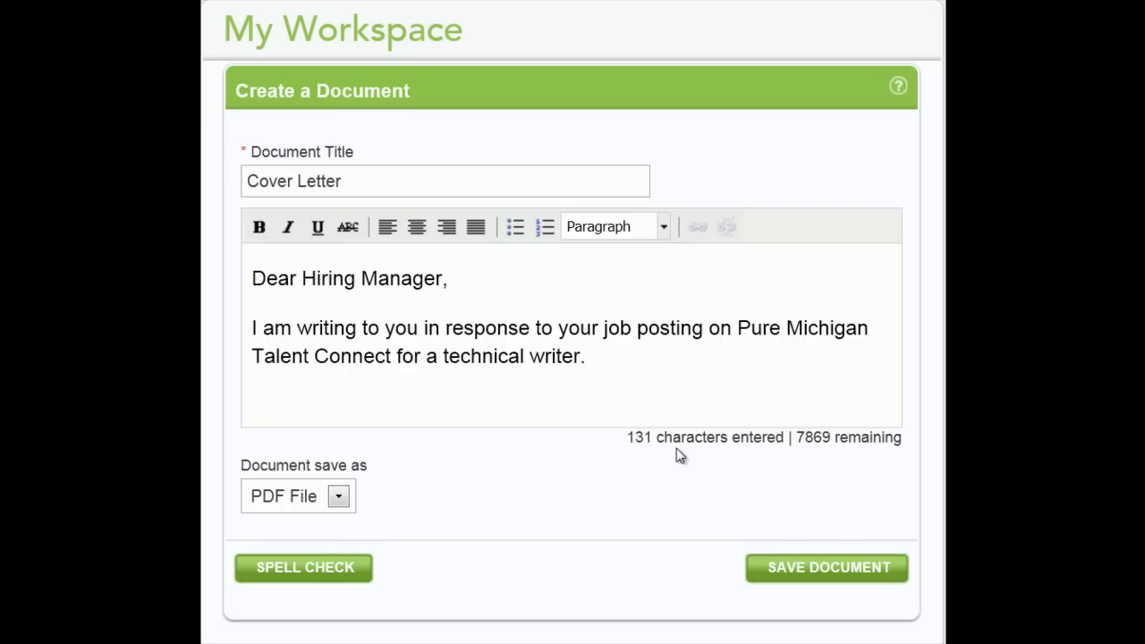
pyautogui.moveTo(803, 457)
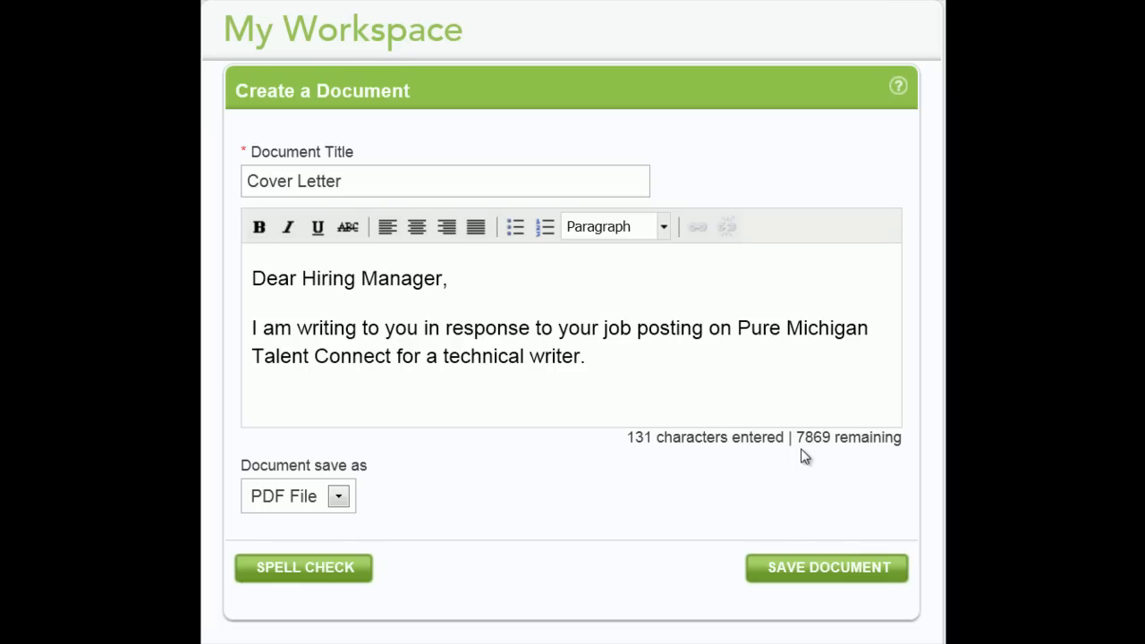
pyautogui.click(254, 367)
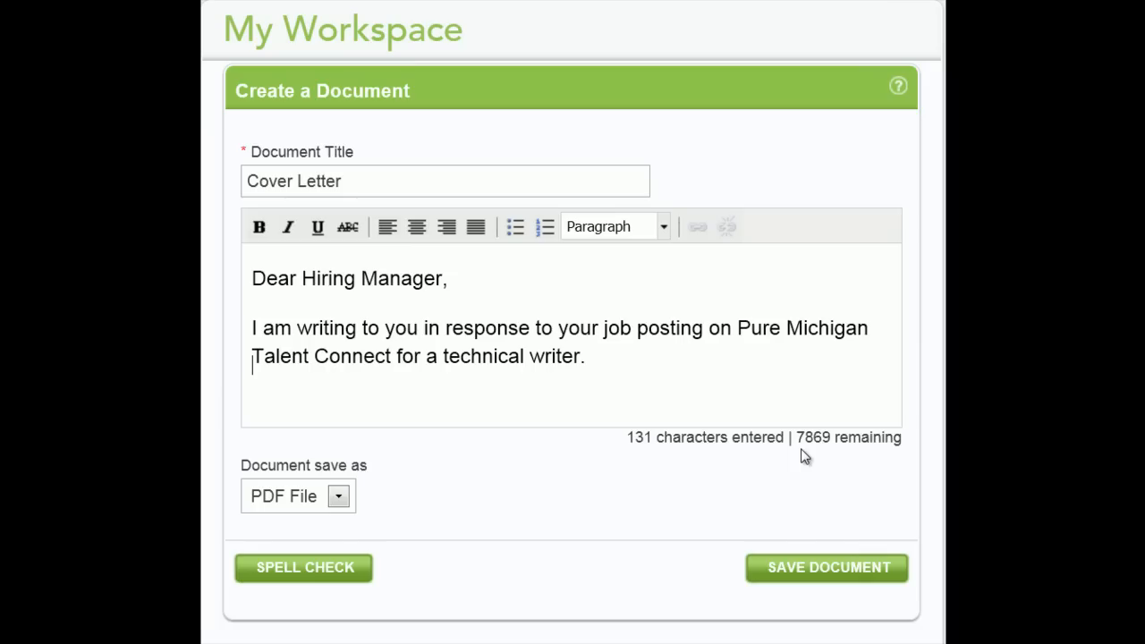
pyautogui.moveTo(394, 492)
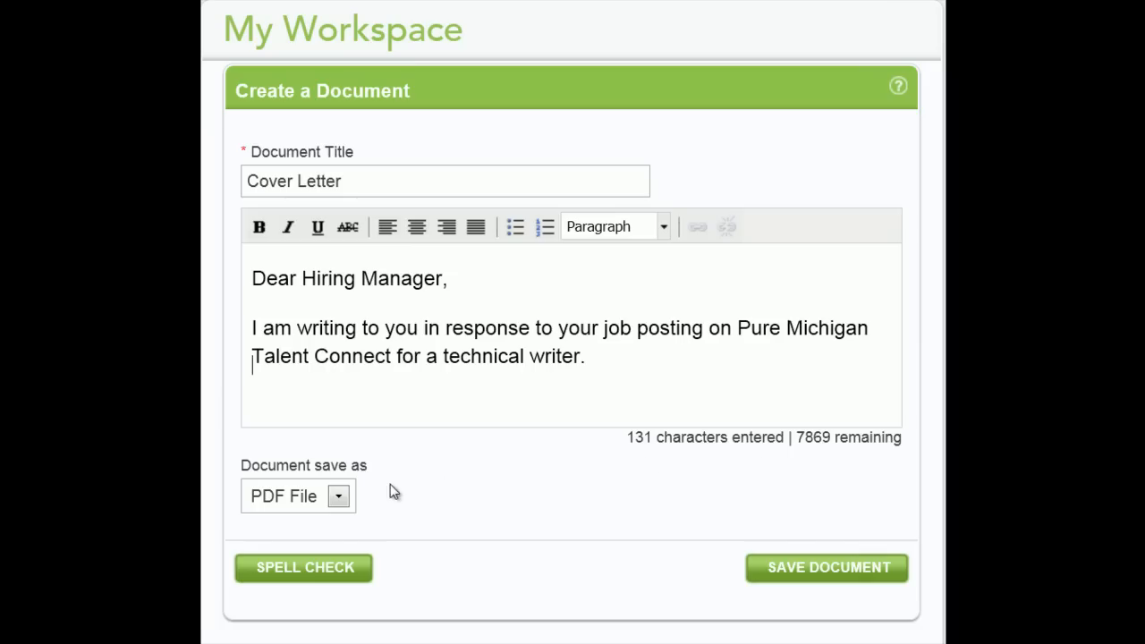
# Step: Choose PDF File as the save format and save the Cover Letter document
pyautogui.click(339, 496)
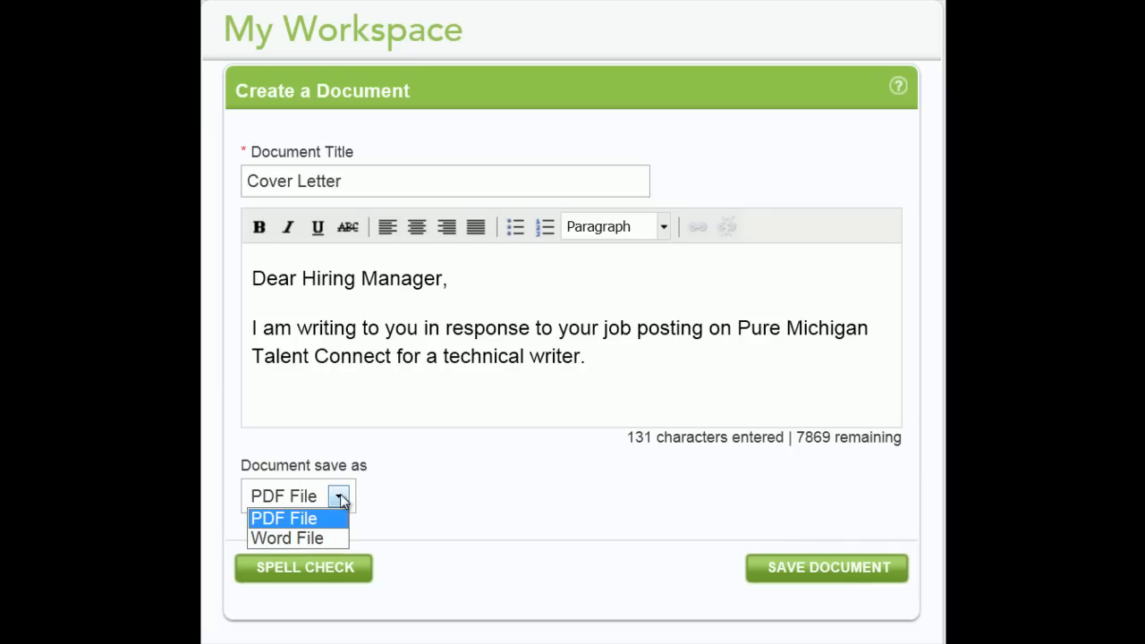
pyautogui.click(282, 519)
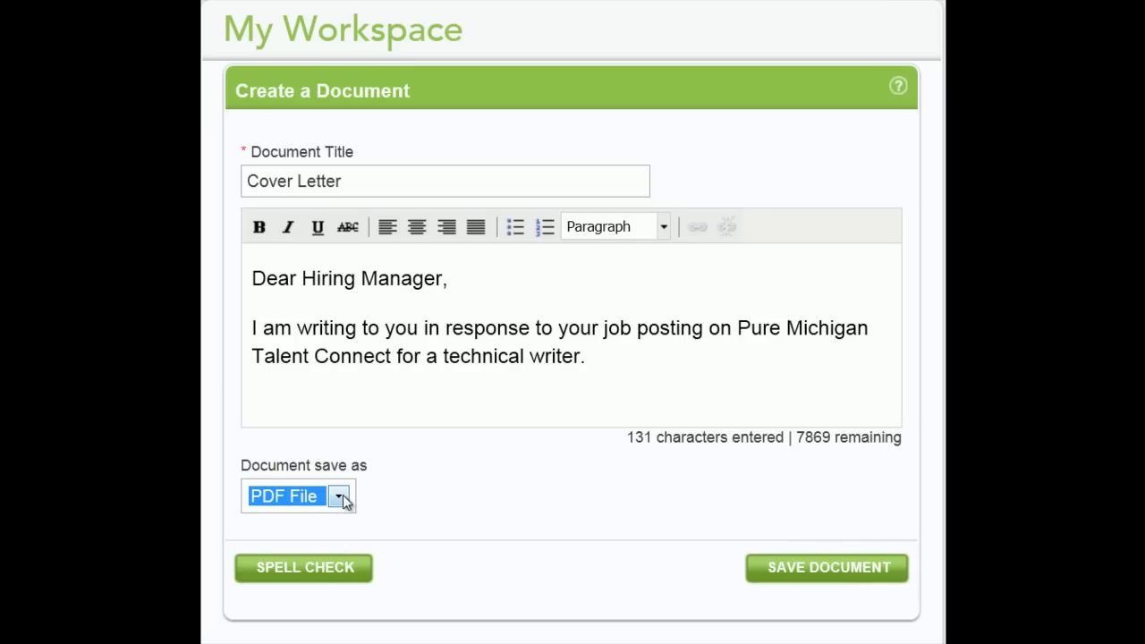
pyautogui.moveTo(766, 581)
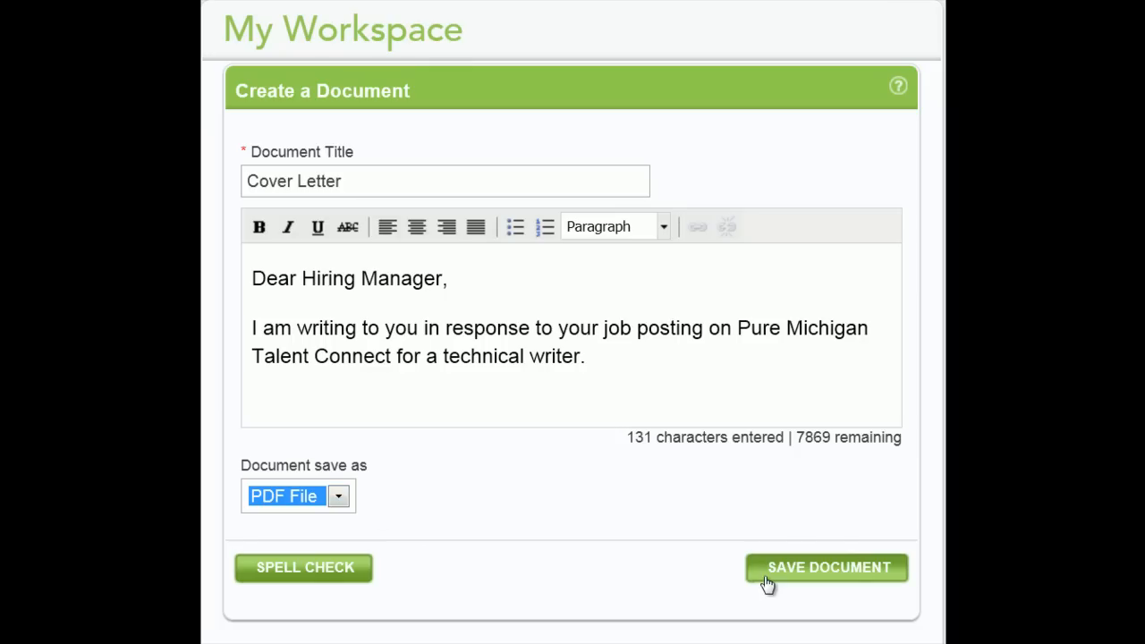
pyautogui.click(827, 567)
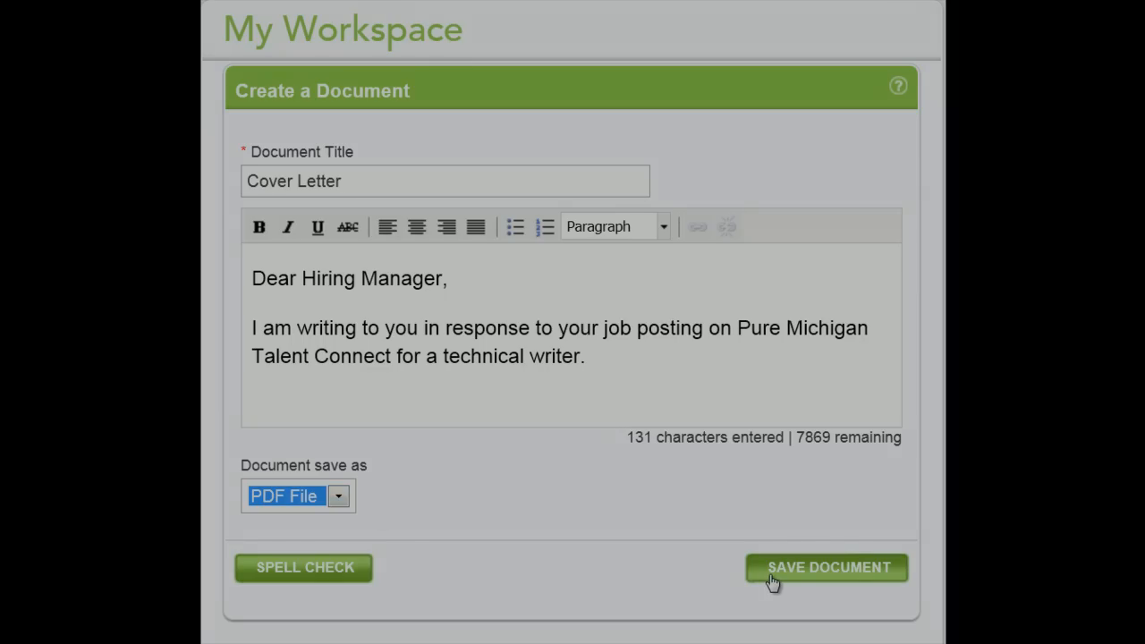
pyautogui.click(827, 567)
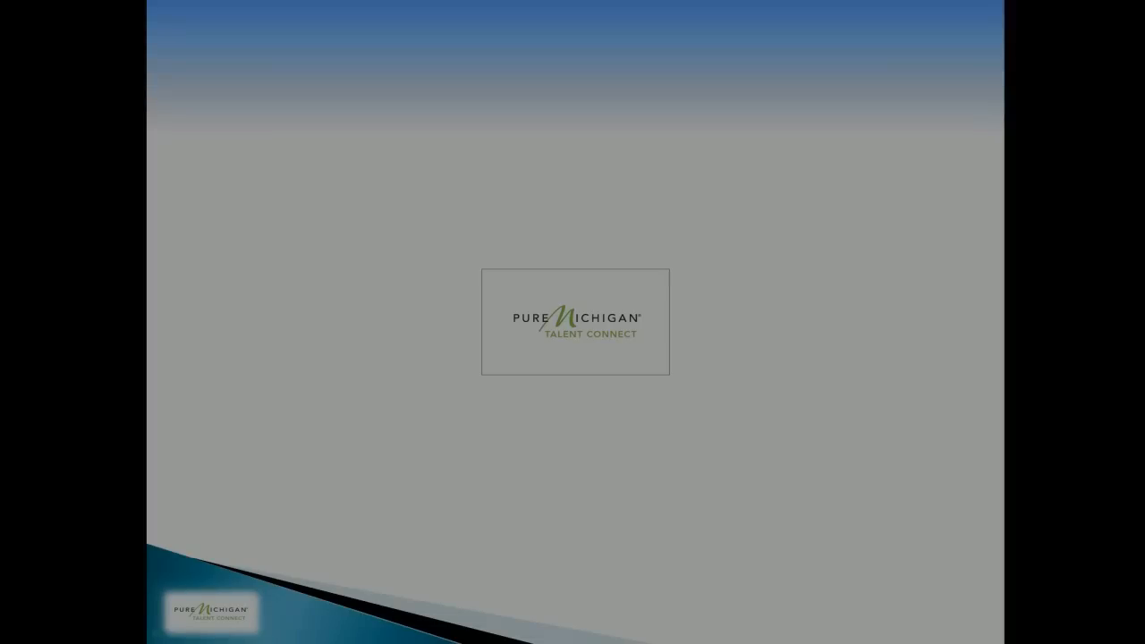